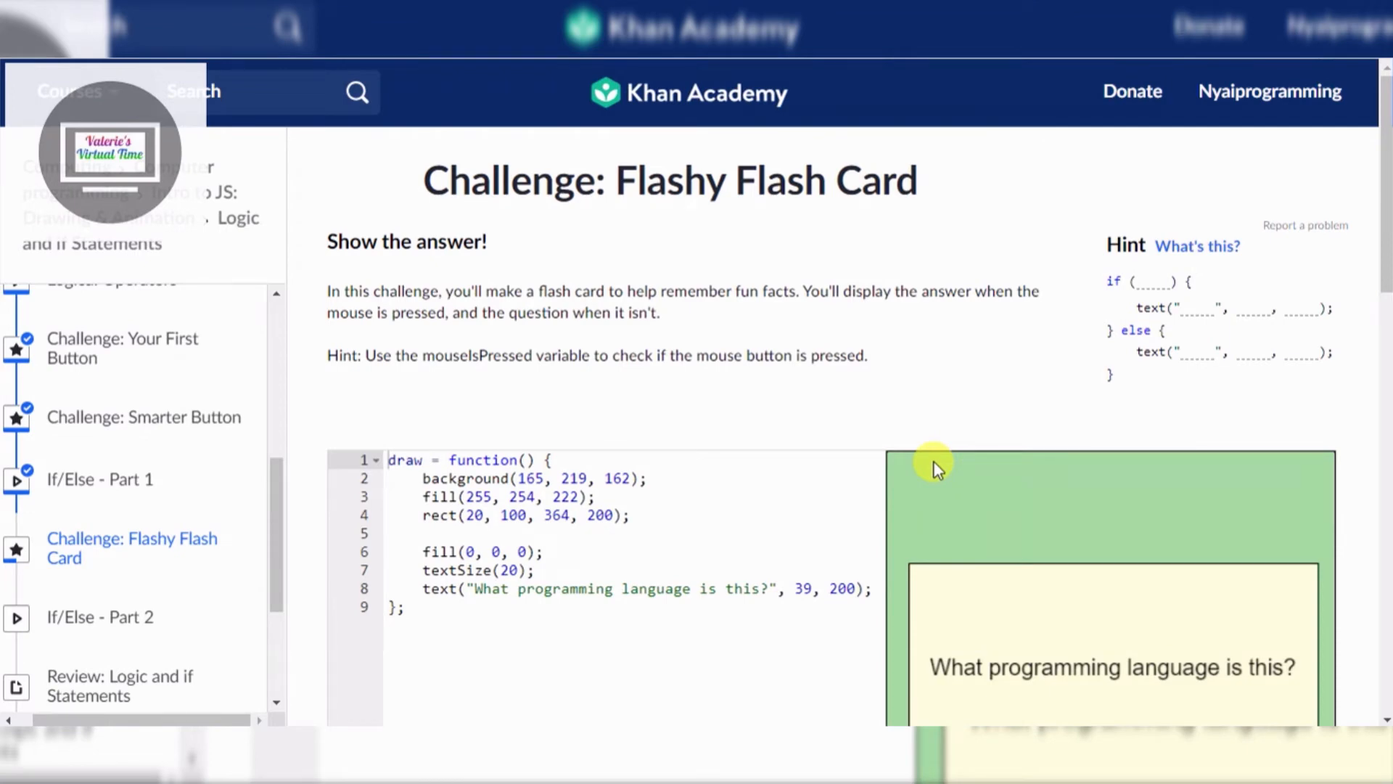
{"action": "mouse_move", "coordinate": [1359, 333]}
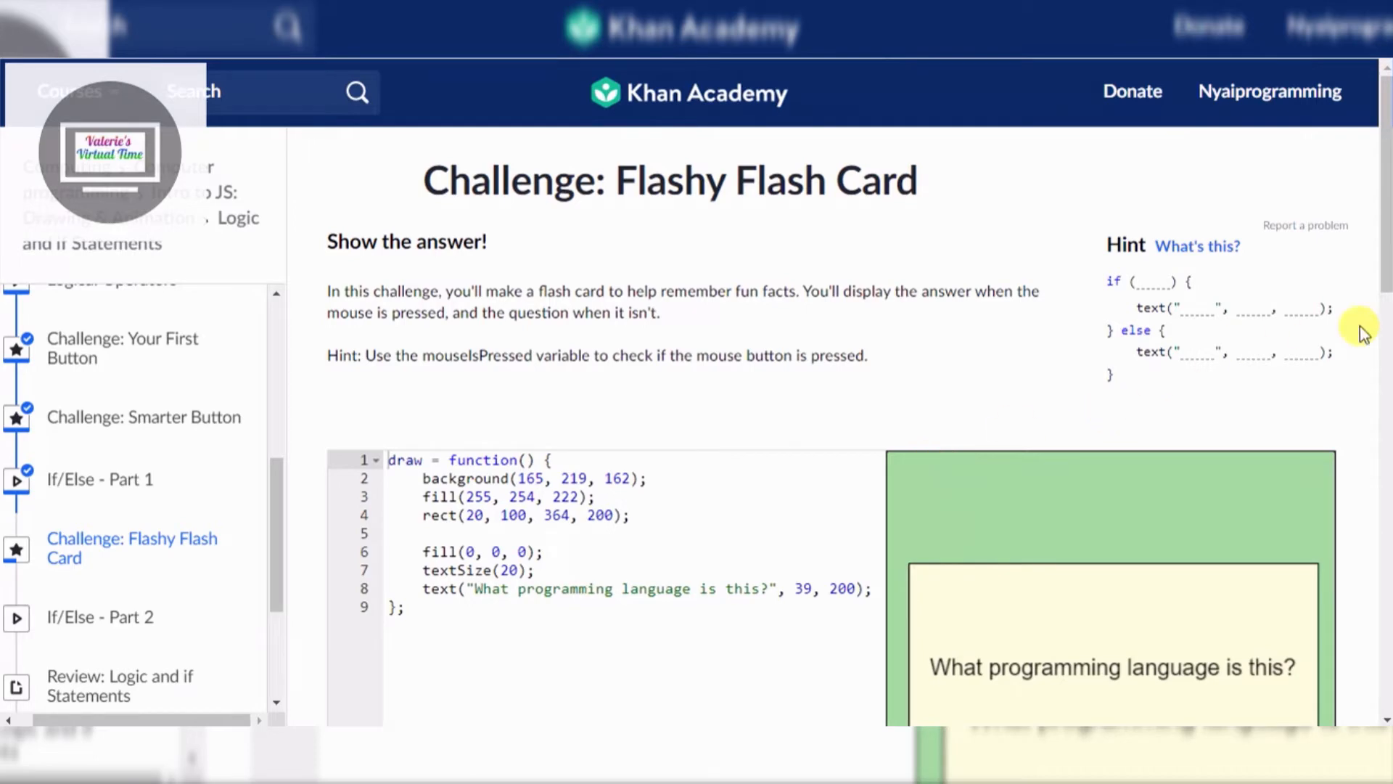
Step: Below the question text() line, write if (mouseIsPressed) {} with a blank line inside the braces
{"action": "scroll", "scroll_direction": "down", "scroll_amount": 3}
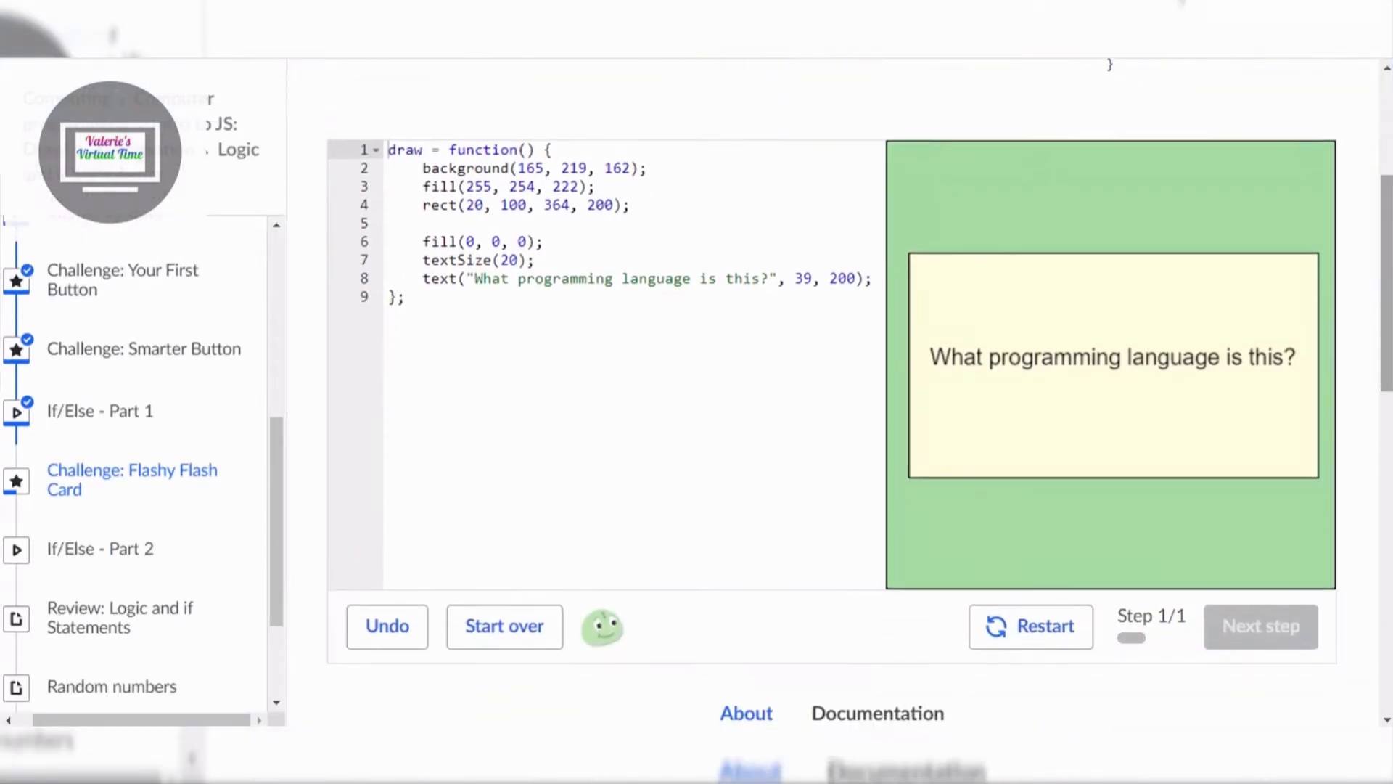
{"action": "mouse_move", "coordinate": [1373, 368]}
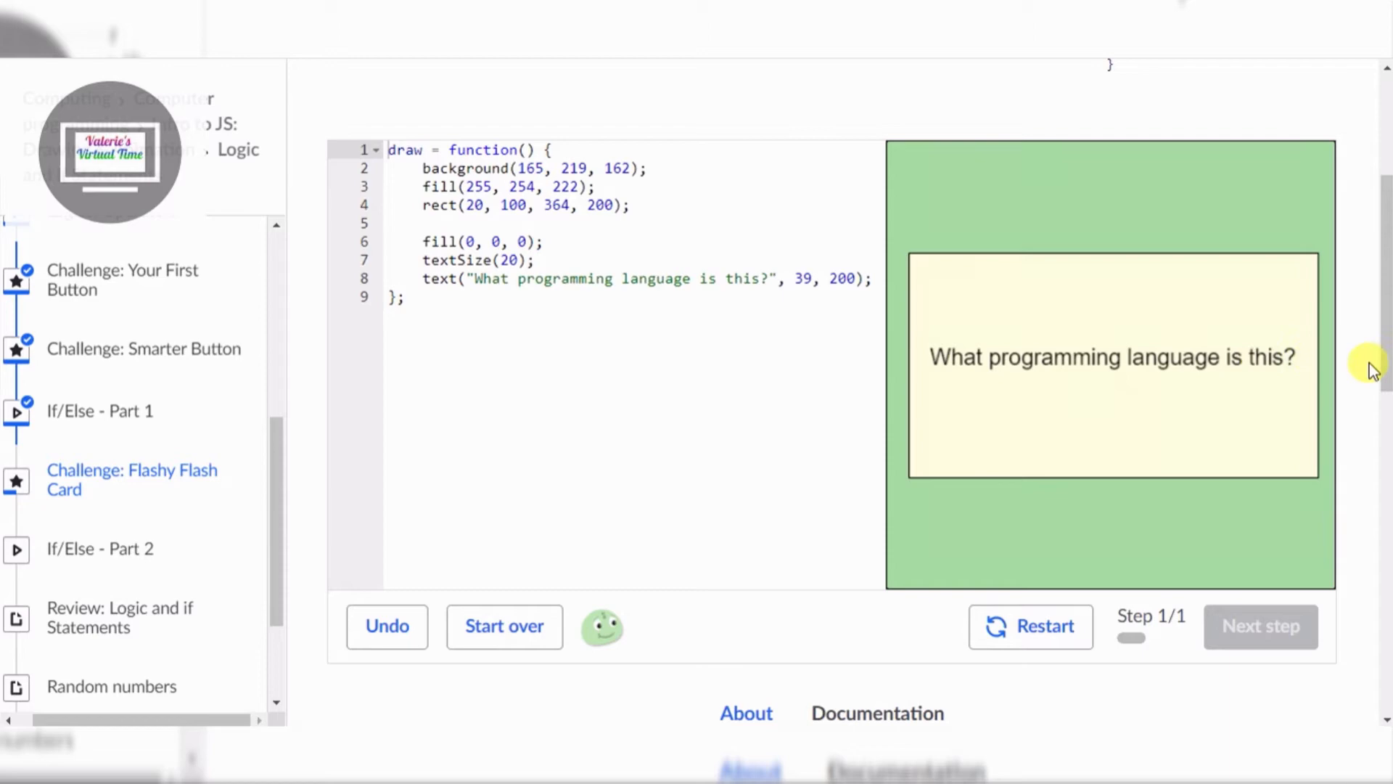
{"action": "scroll", "scroll_direction": "up", "scroll_amount": 3}
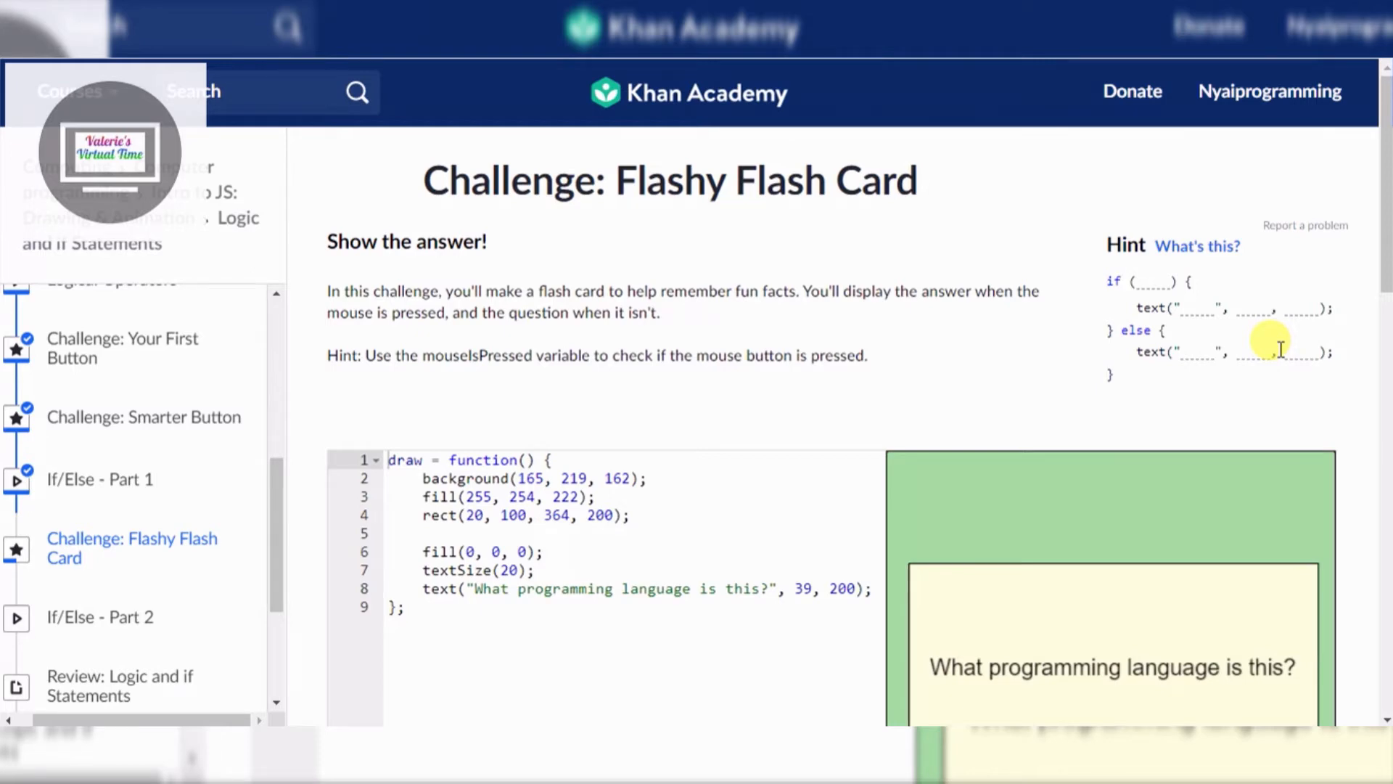
{"action": "mouse_move", "coordinate": [1227, 284]}
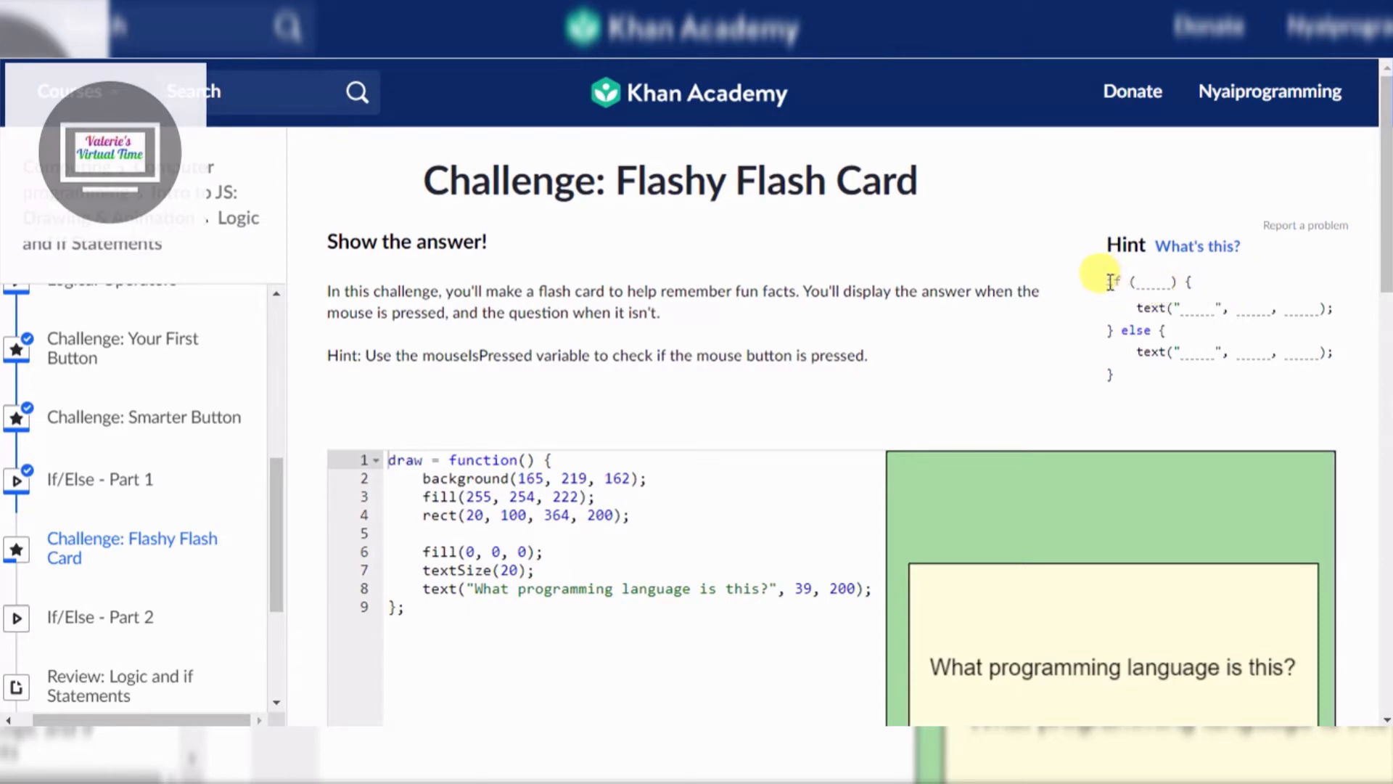
{"action": "double_click", "coordinate": [1137, 329]}
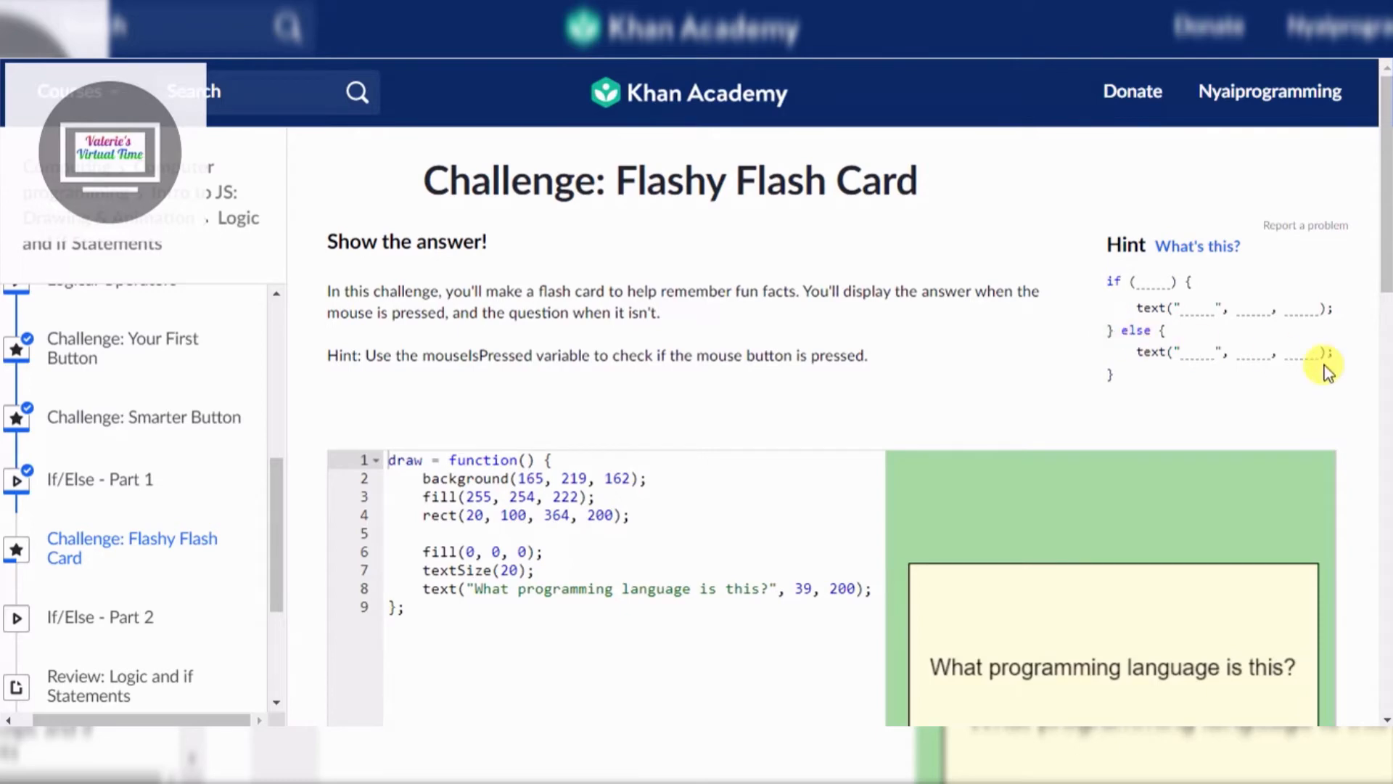
{"action": "scroll", "scroll_direction": "down", "scroll_amount": 3}
{"action": "type", "text": "if"}
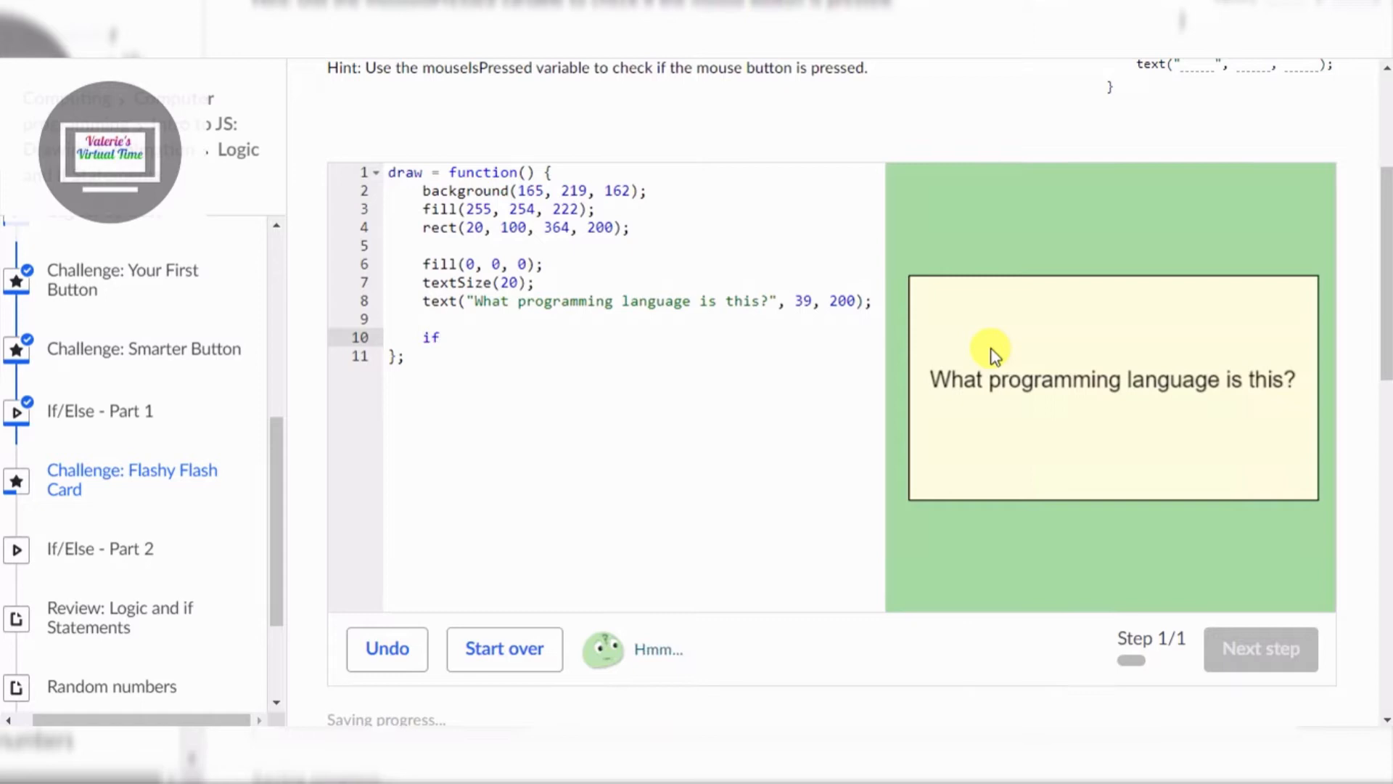
{"action": "scroll", "scroll_direction": "up", "scroll_amount": 3}
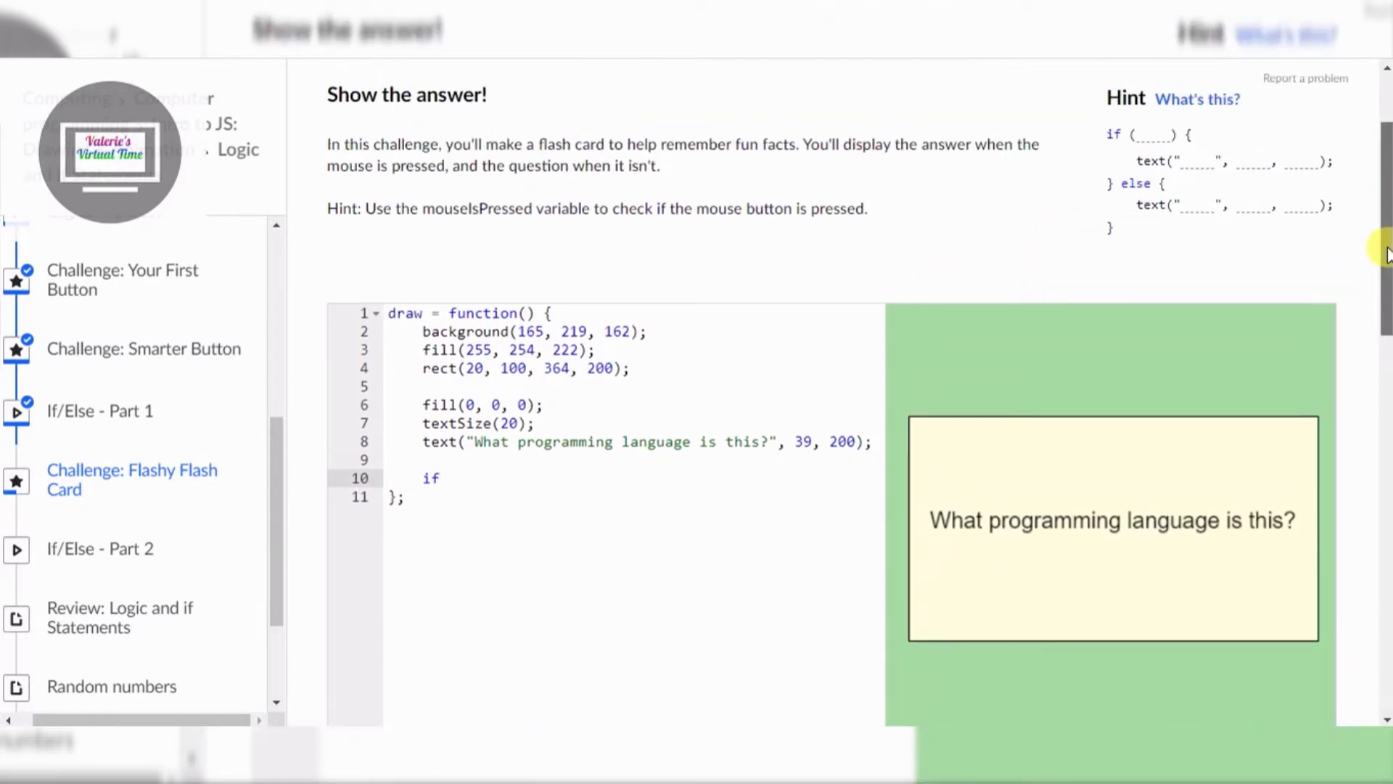
{"action": "type", "text": "("}
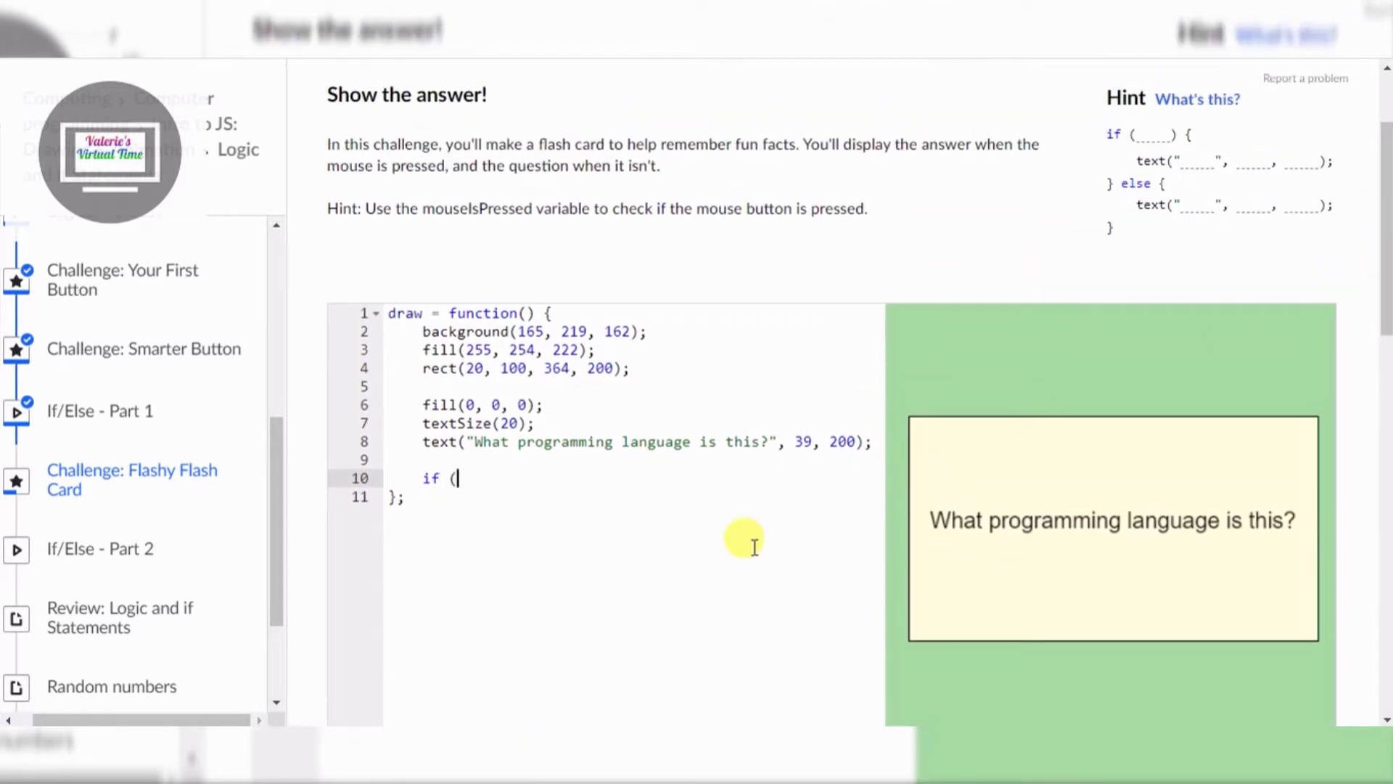
{"action": "type", "text": ")"}
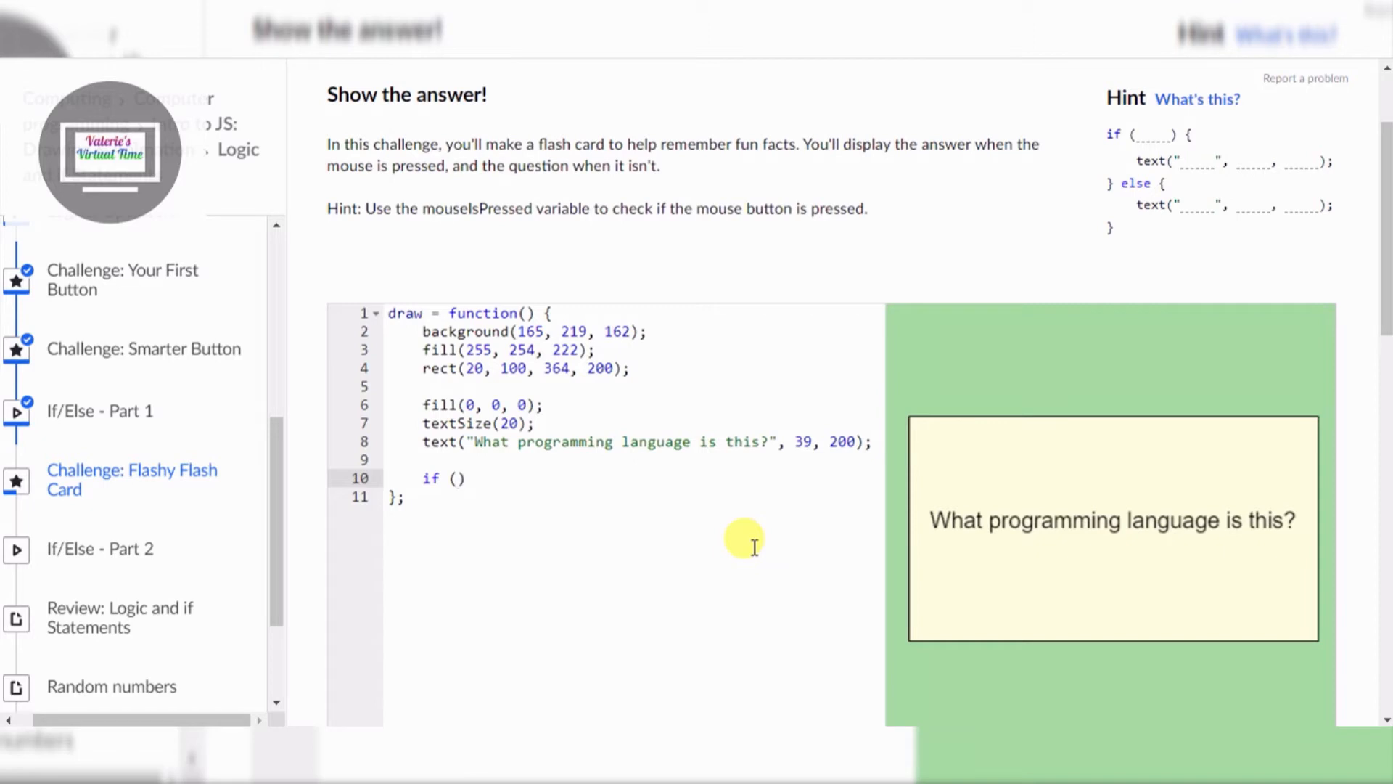
{"action": "type", "text": "mouse"}
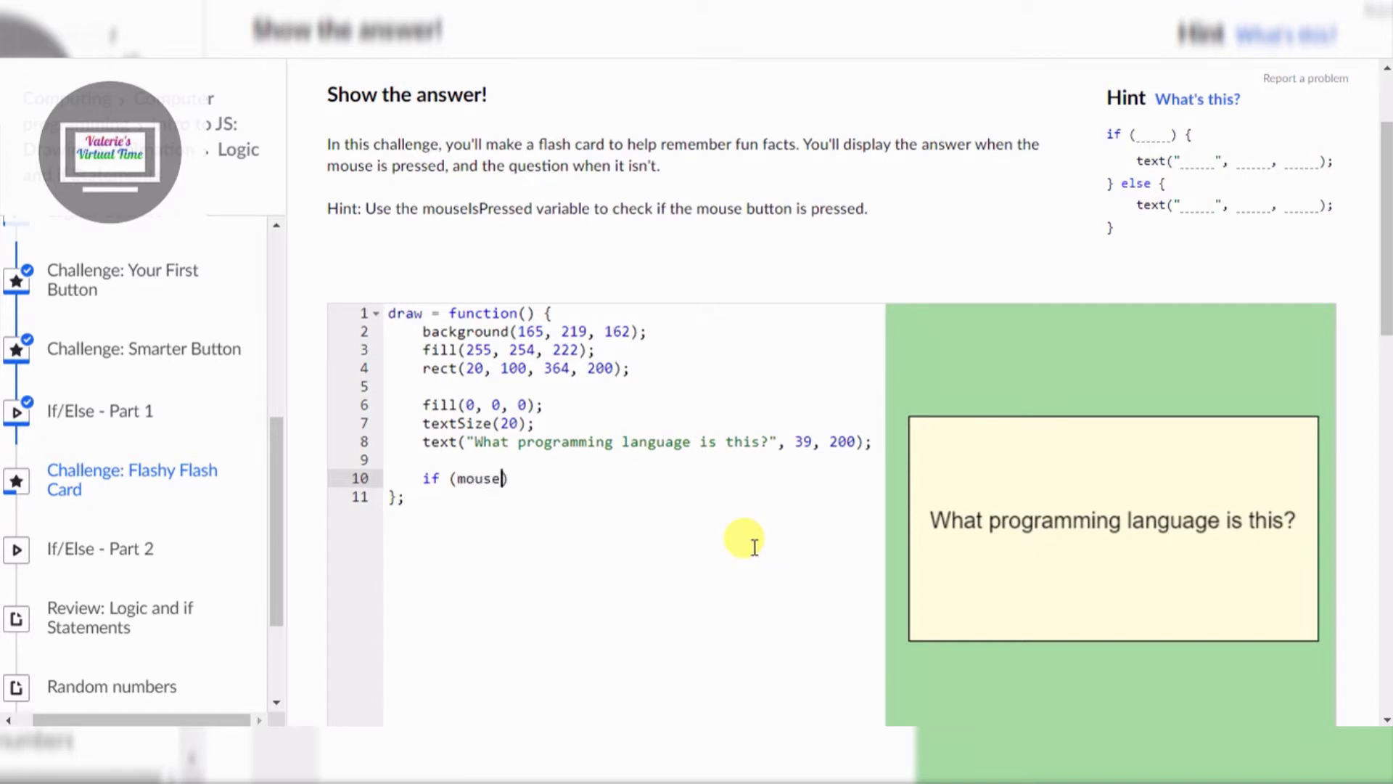
{"action": "type", "text": "IsPr"}
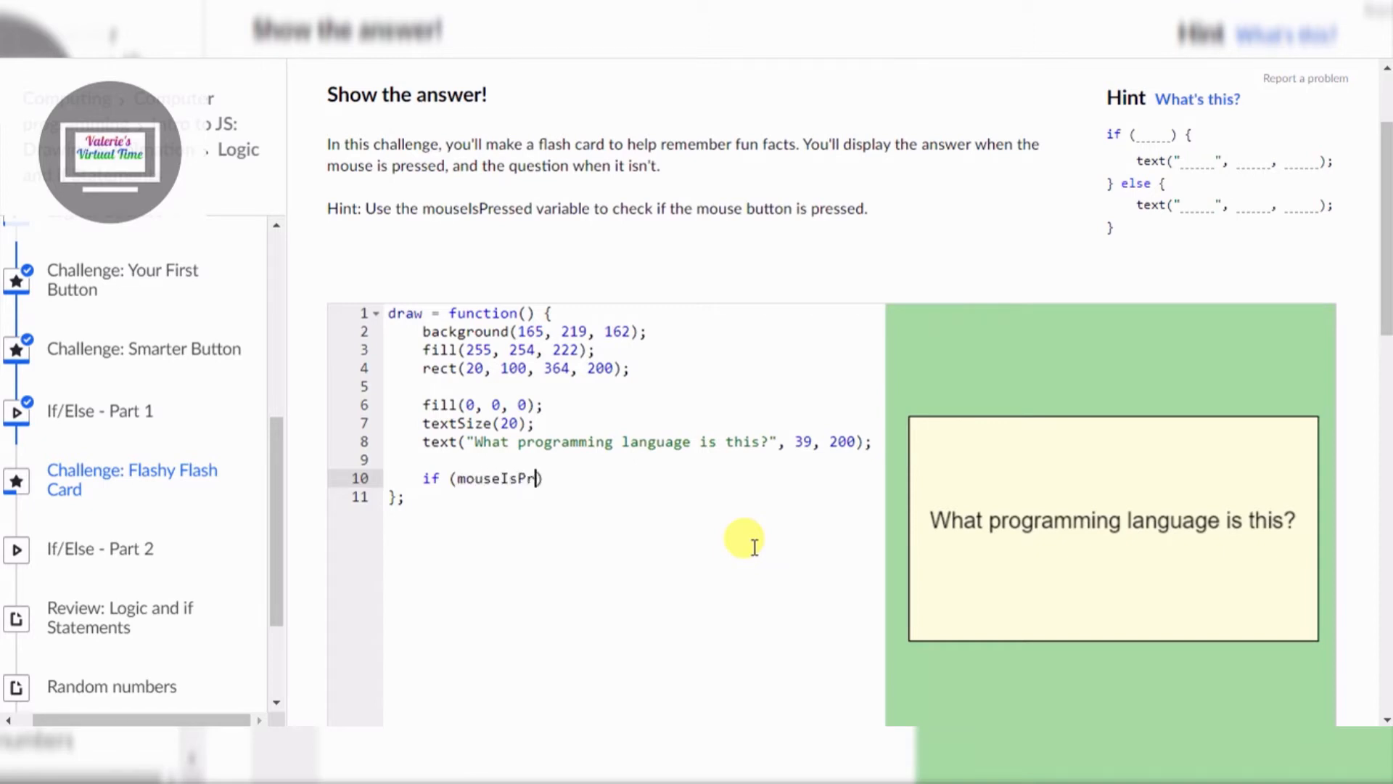
{"action": "type", "text": "ss"}
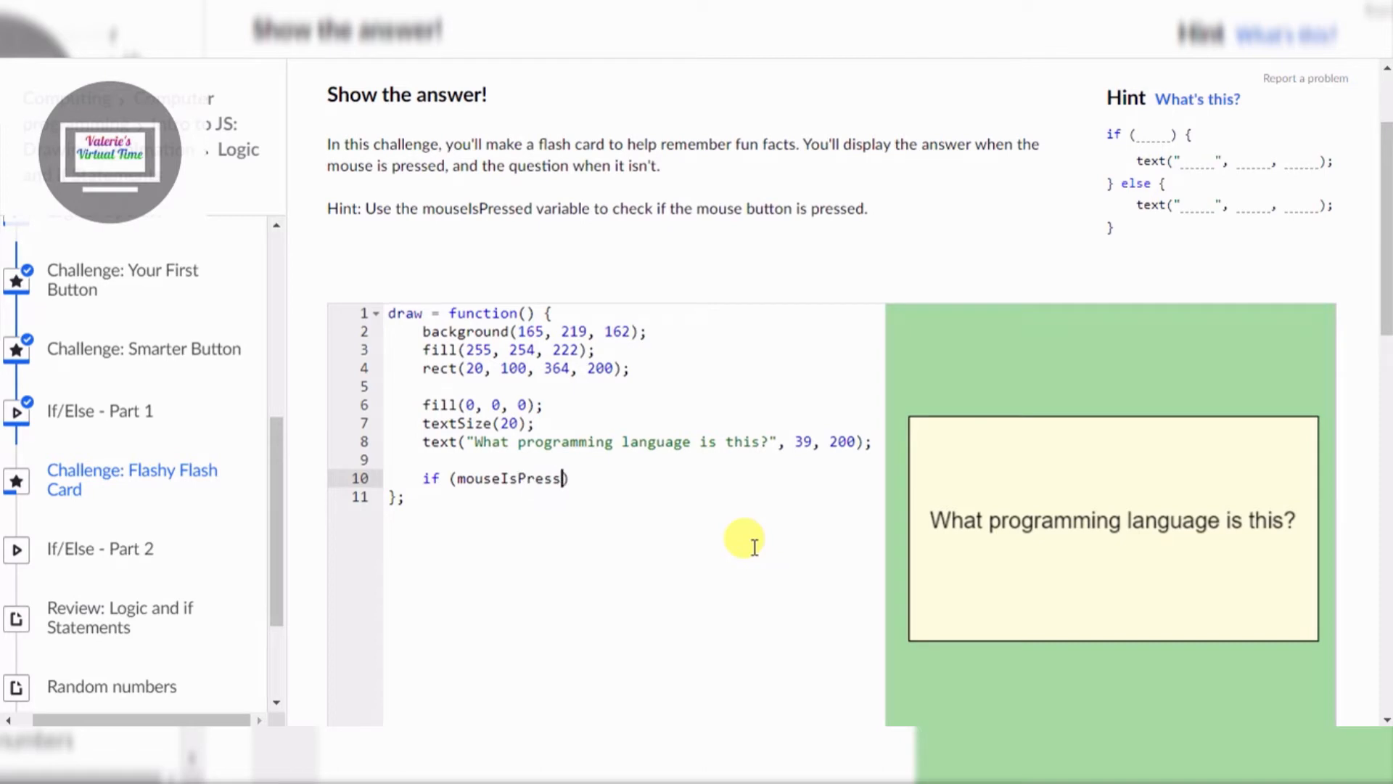
{"action": "type", "text": "ed)"}
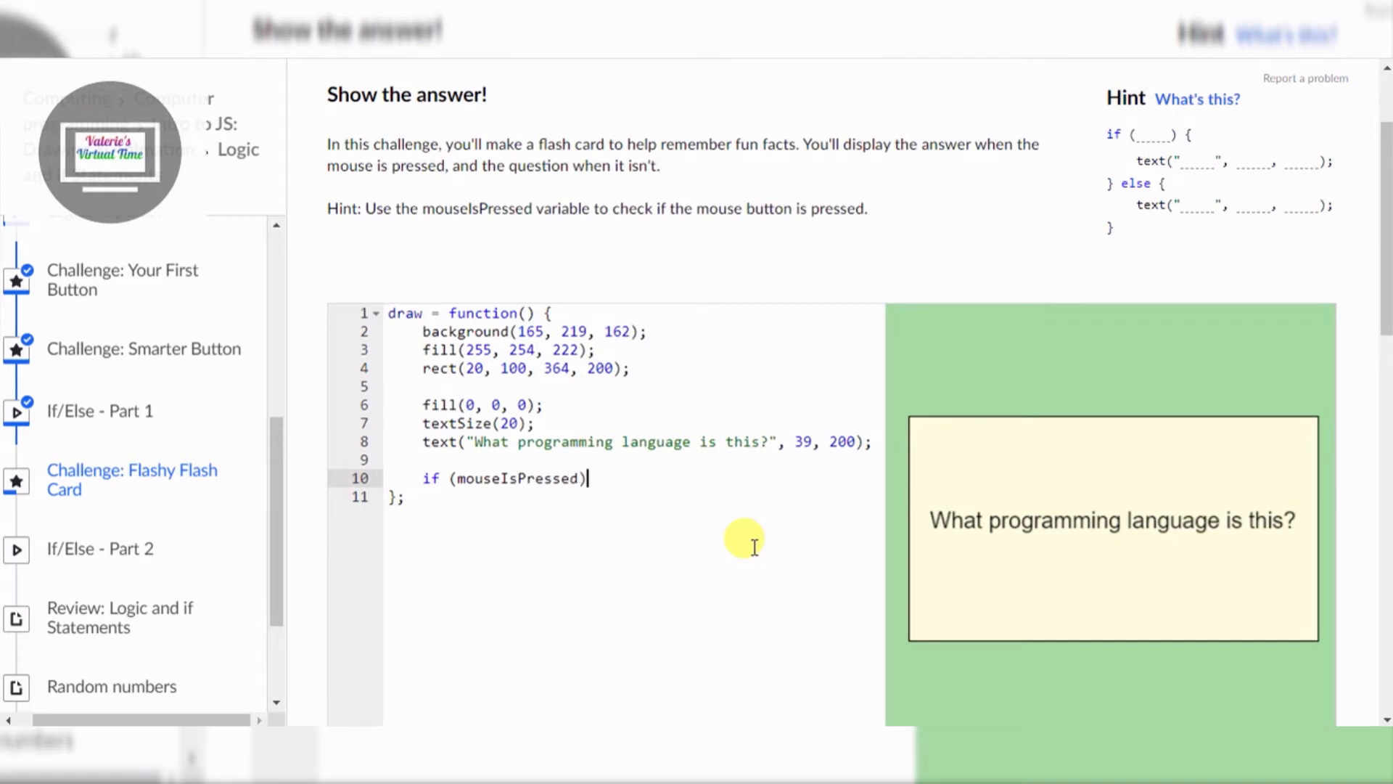
{"action": "type", "text": "{}"}
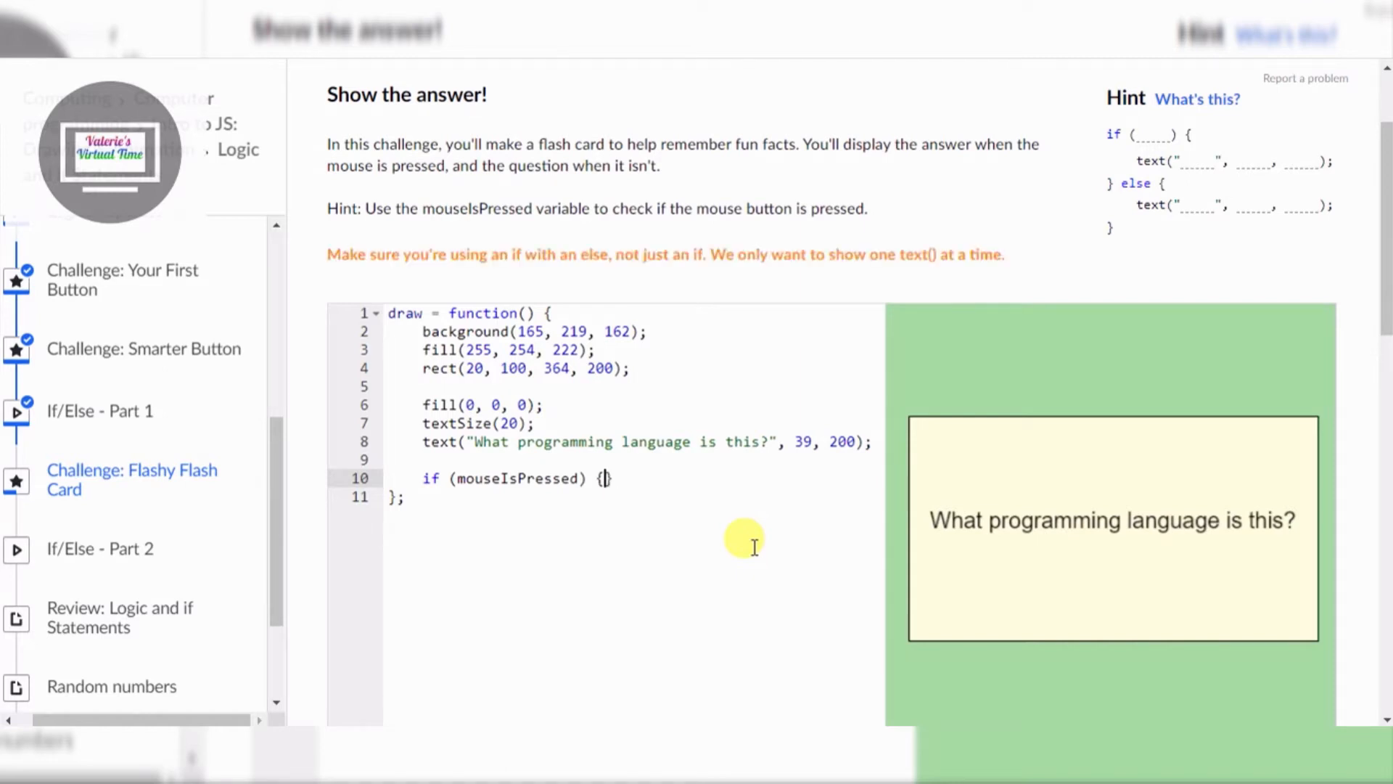
{"action": "key", "text": "Enter"}
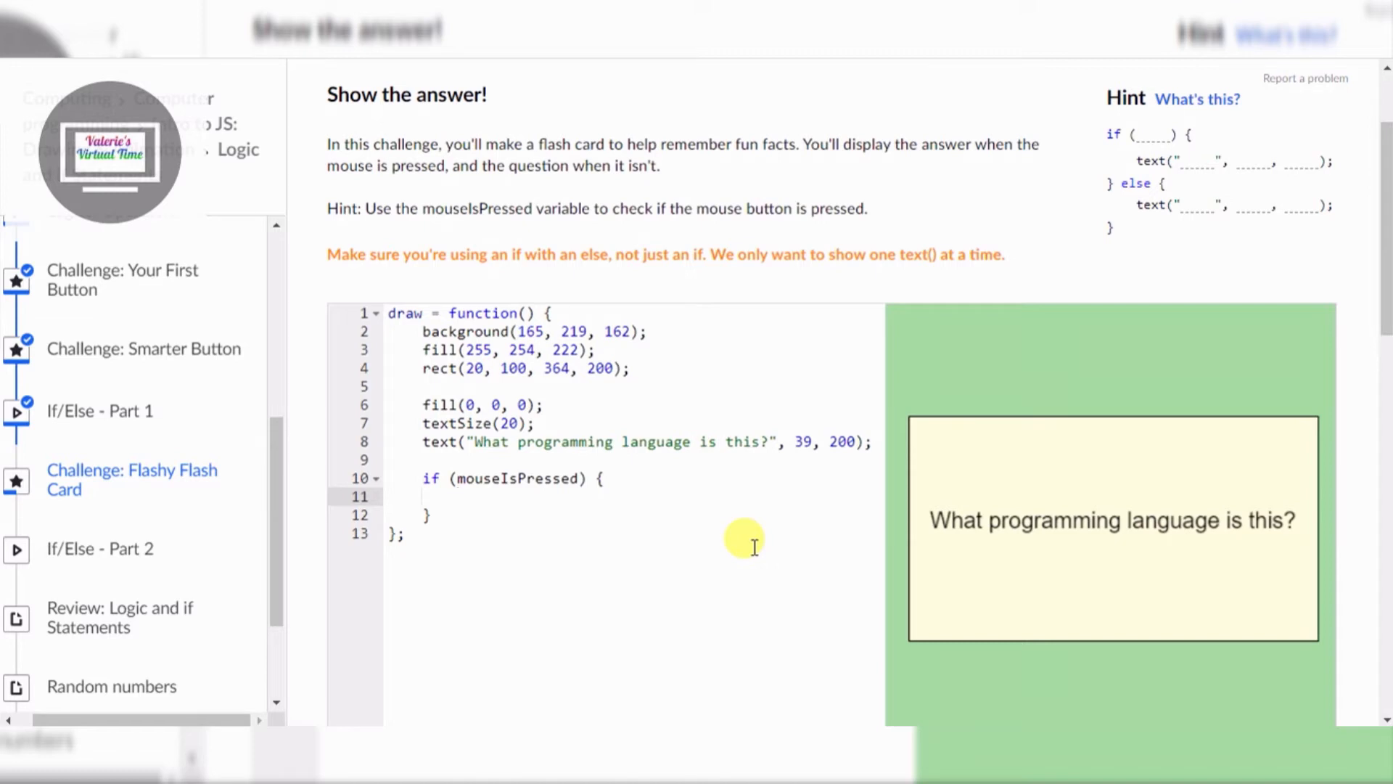
Step: Inside the if block, start a text call with the string "JavaScript"
{"action": "type", "text": "tex"}
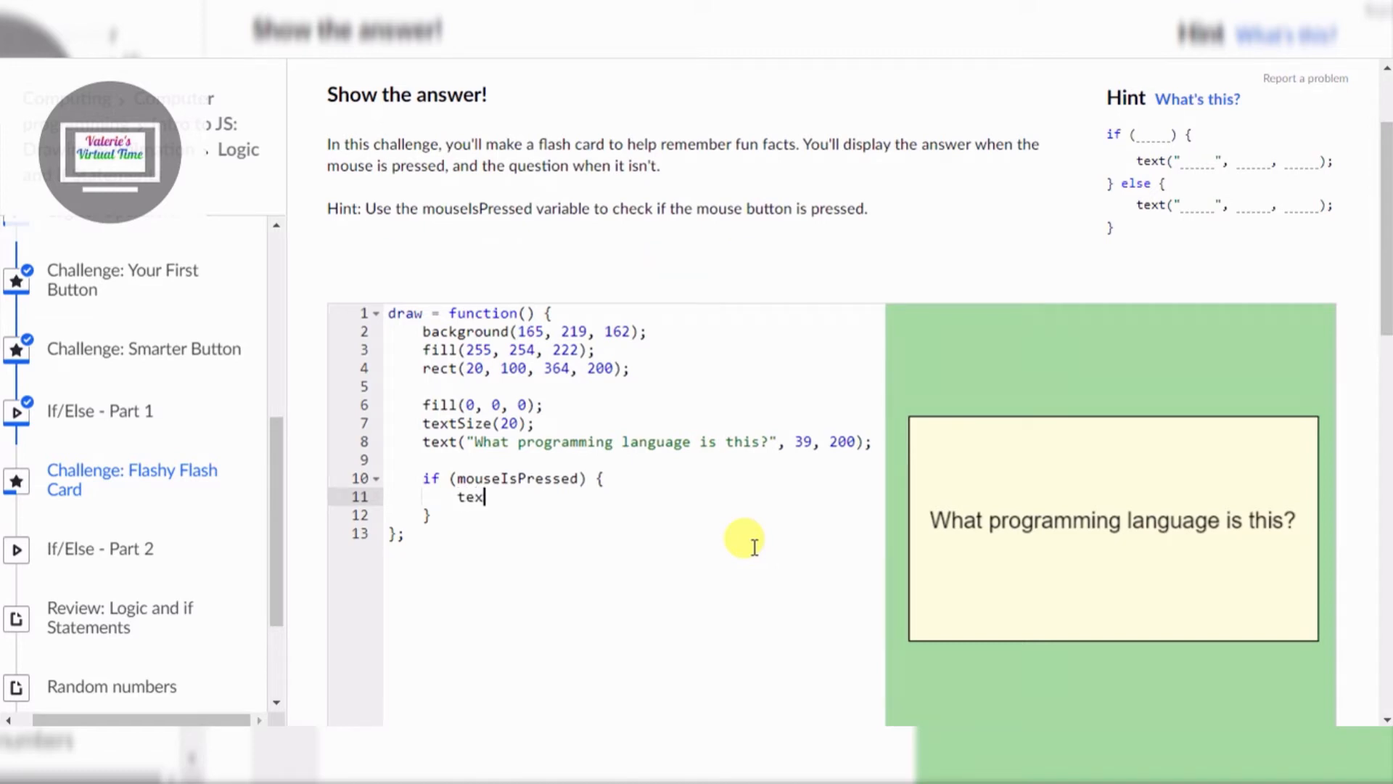
{"action": "type", "text": "("}
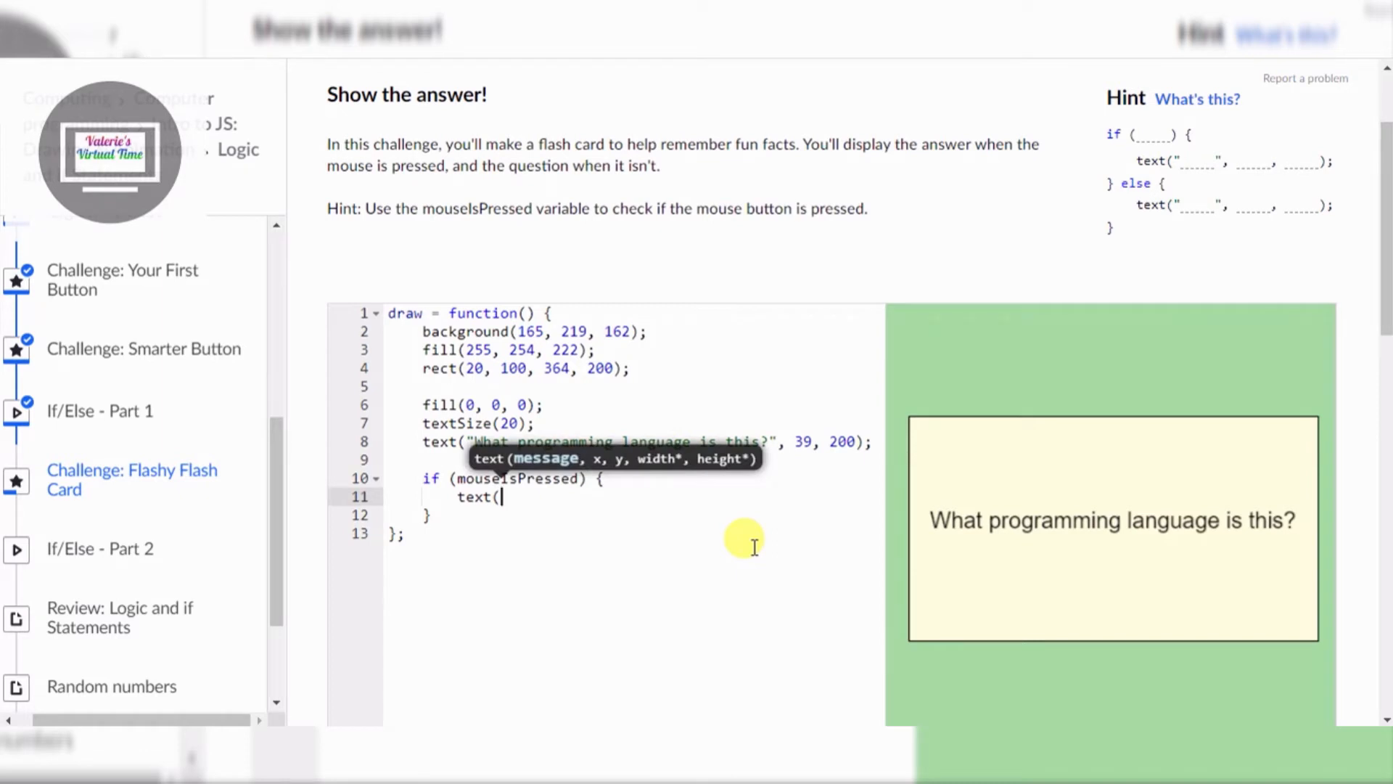
{"action": "type", "text": "\""}
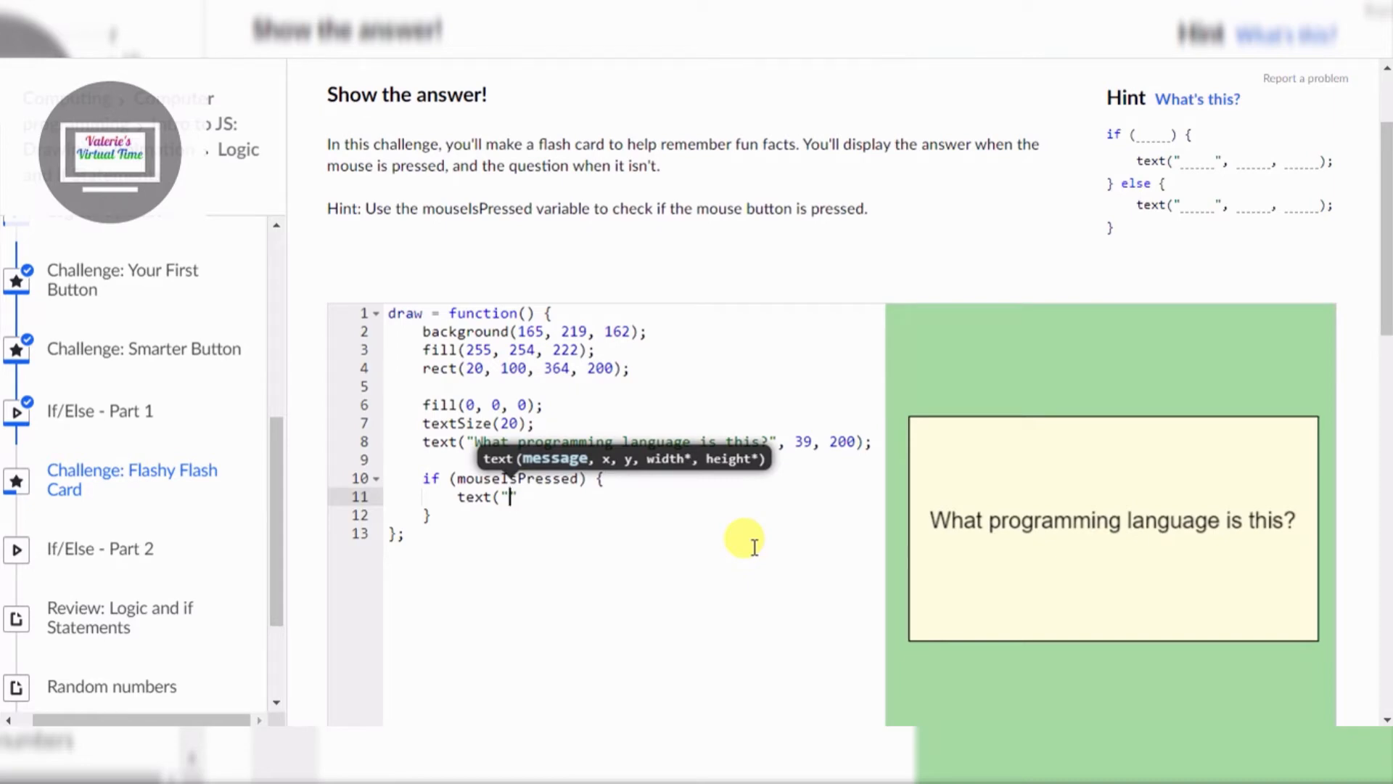
{"action": "type", "text": "j"}
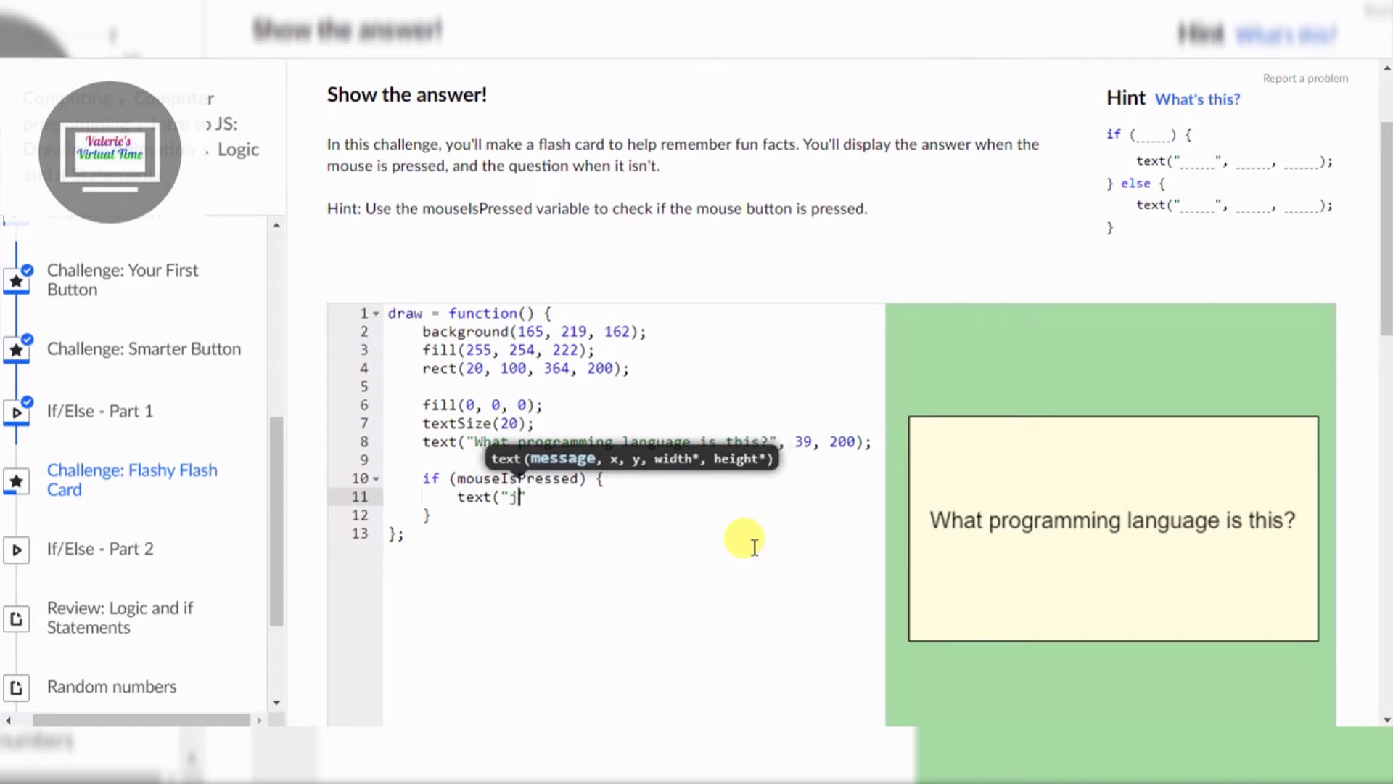
{"action": "type", "text": "ava"}
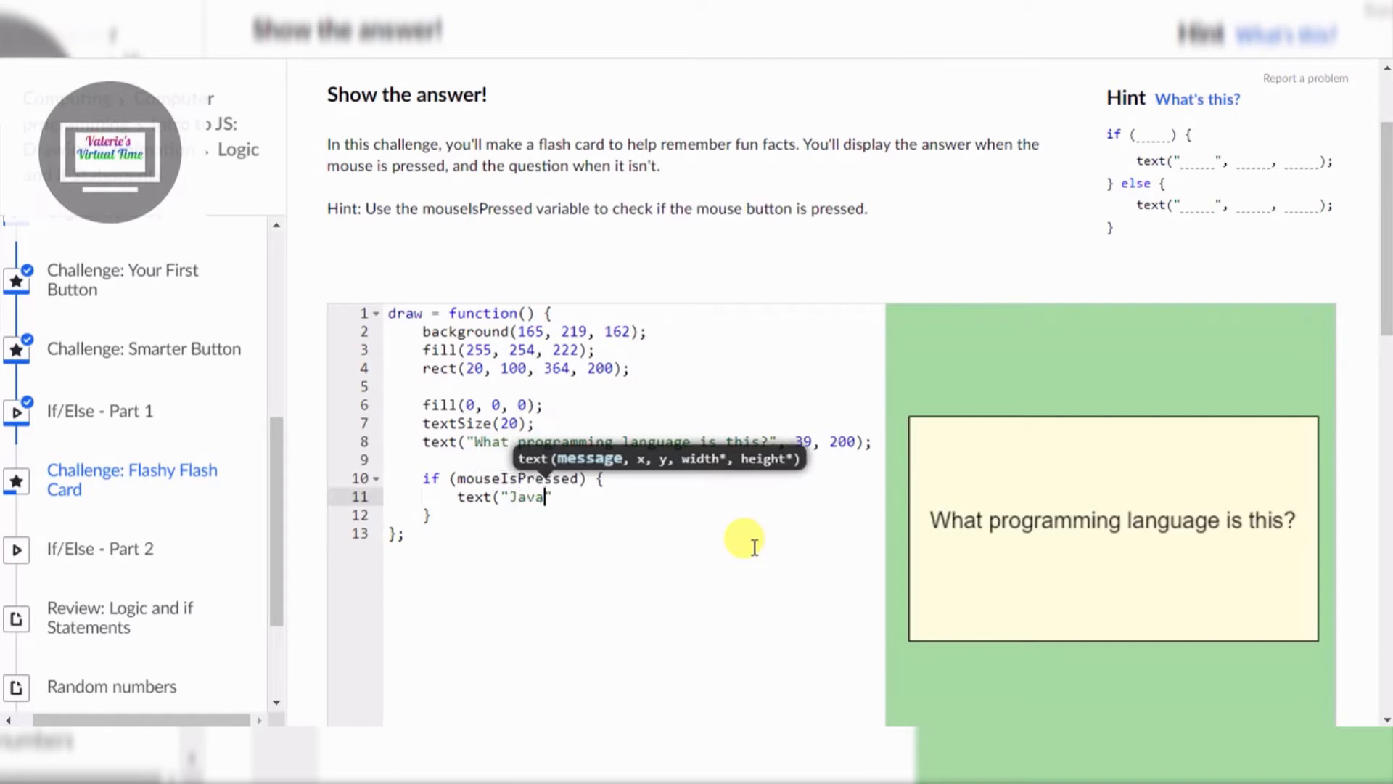
{"action": "key", "text": "Backspace"}
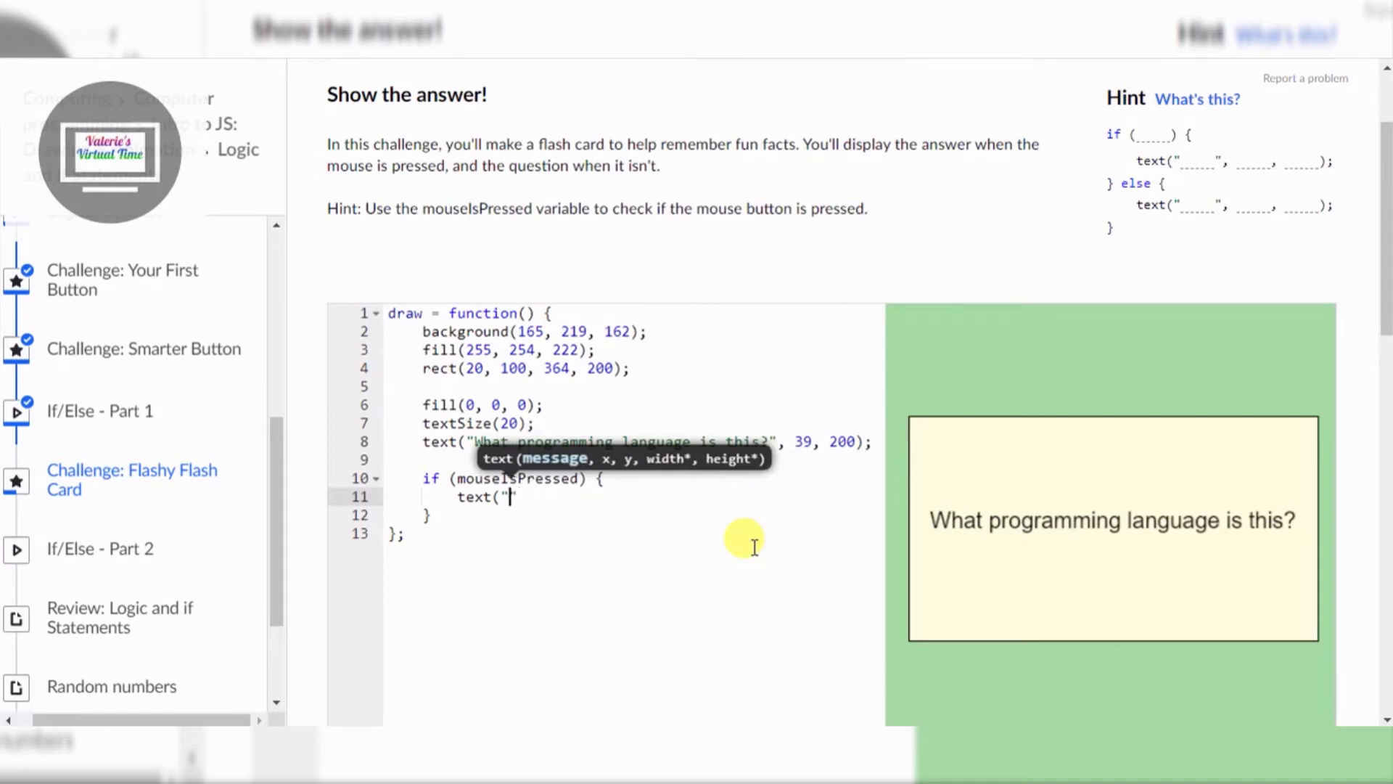
{"action": "type", "text": "f"}
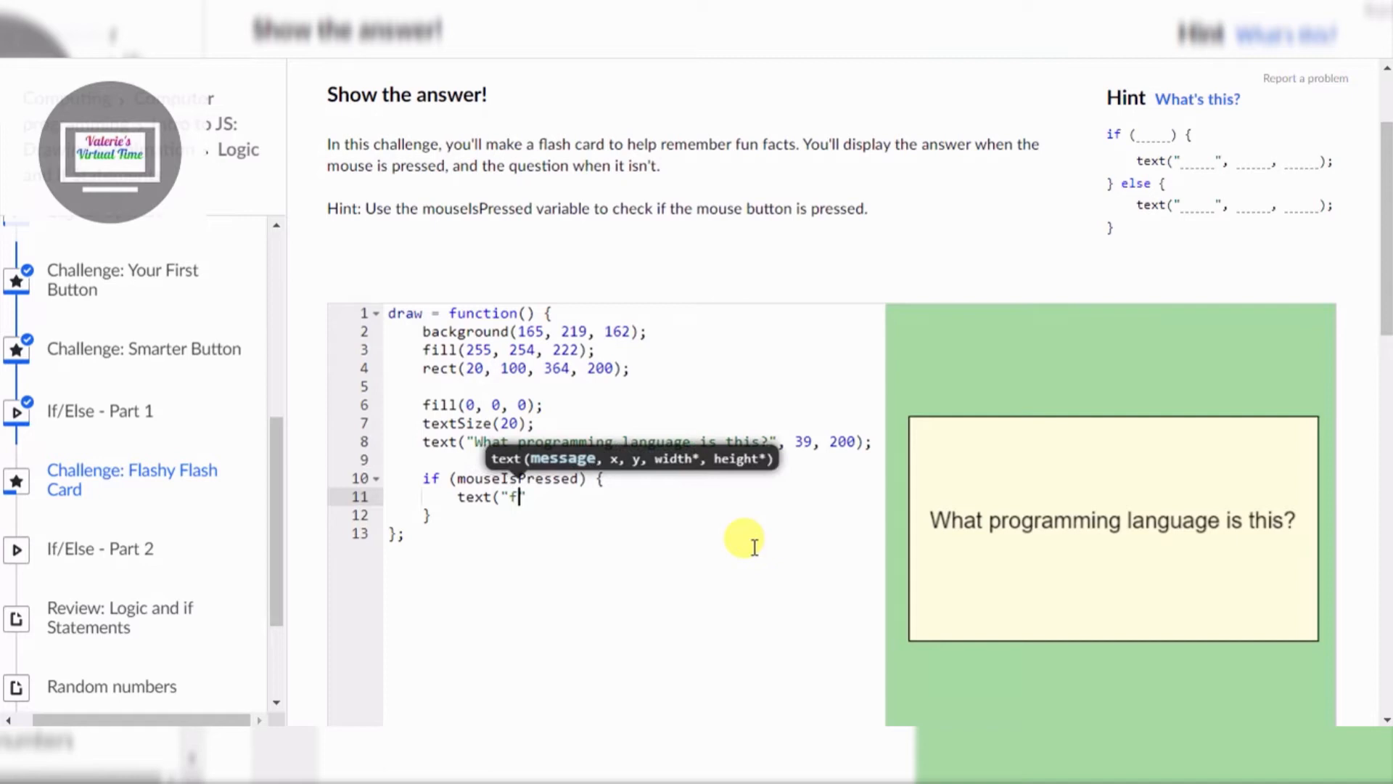
{"action": "type", "text": "Ja"}
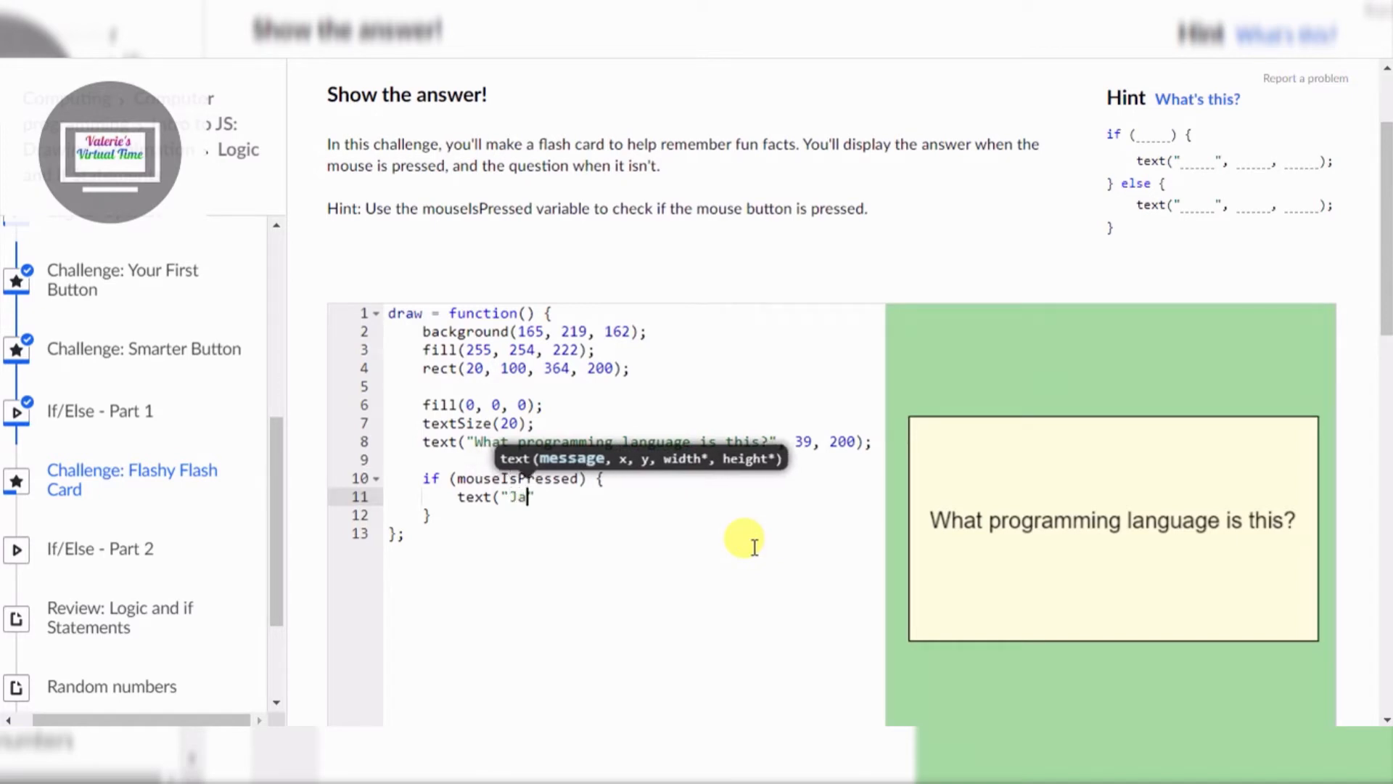
{"action": "type", "text": "vaS"}
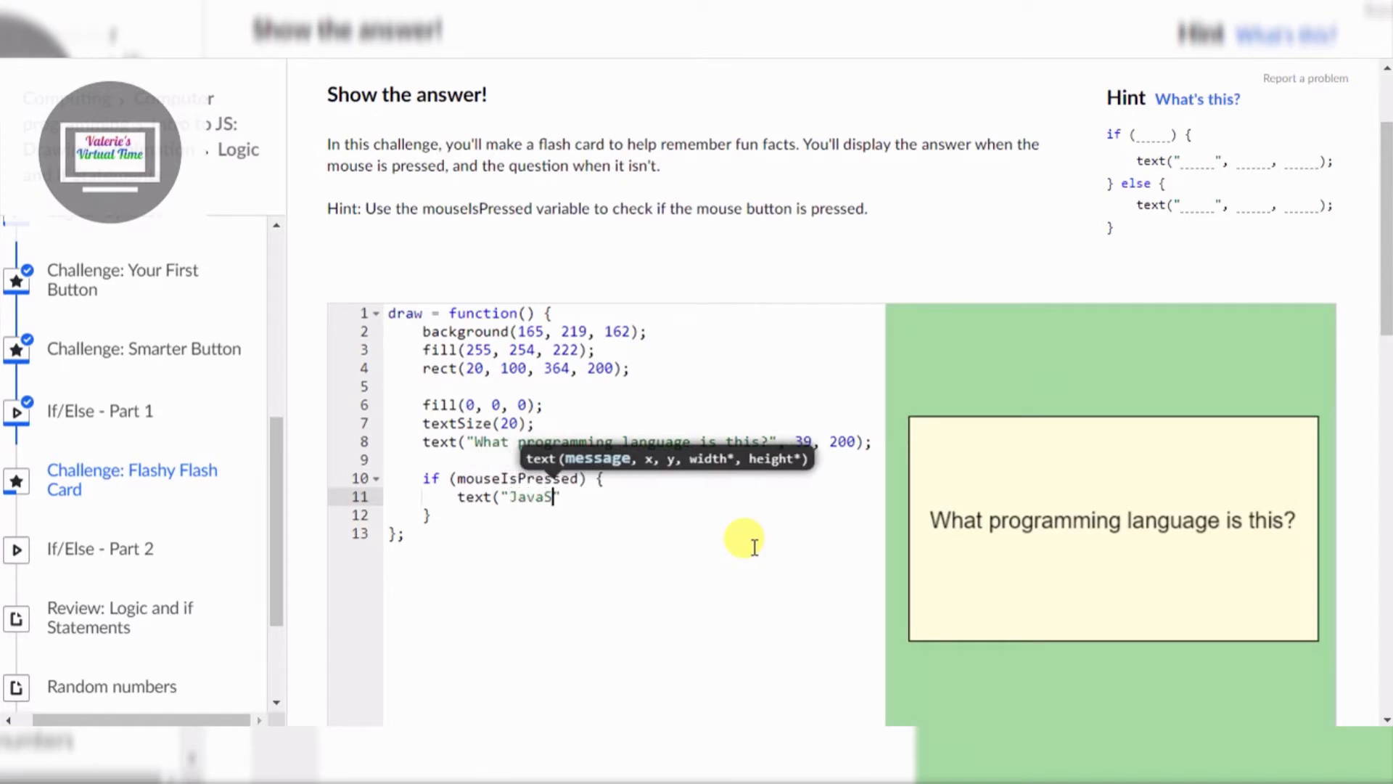
{"action": "type", "text": "cri"}
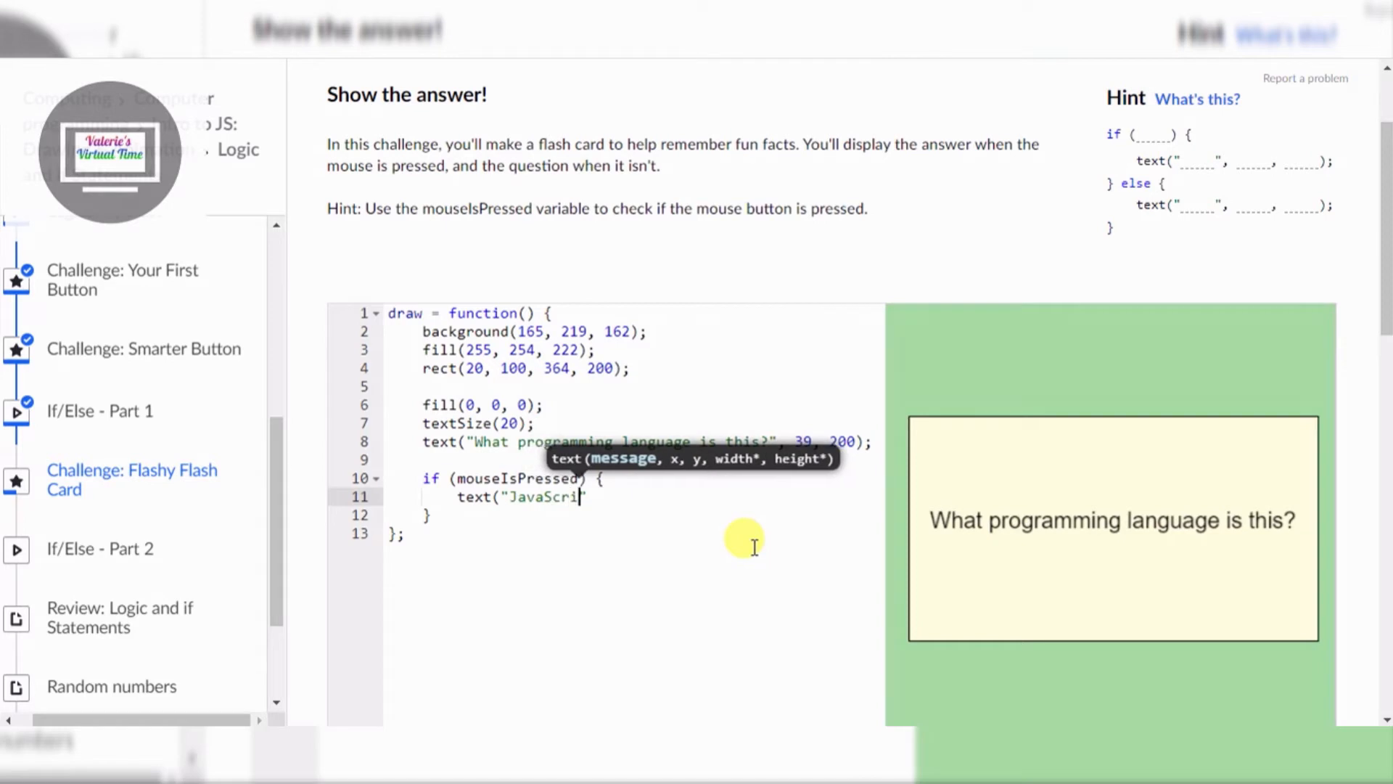
{"action": "type", "text": "pt\""}
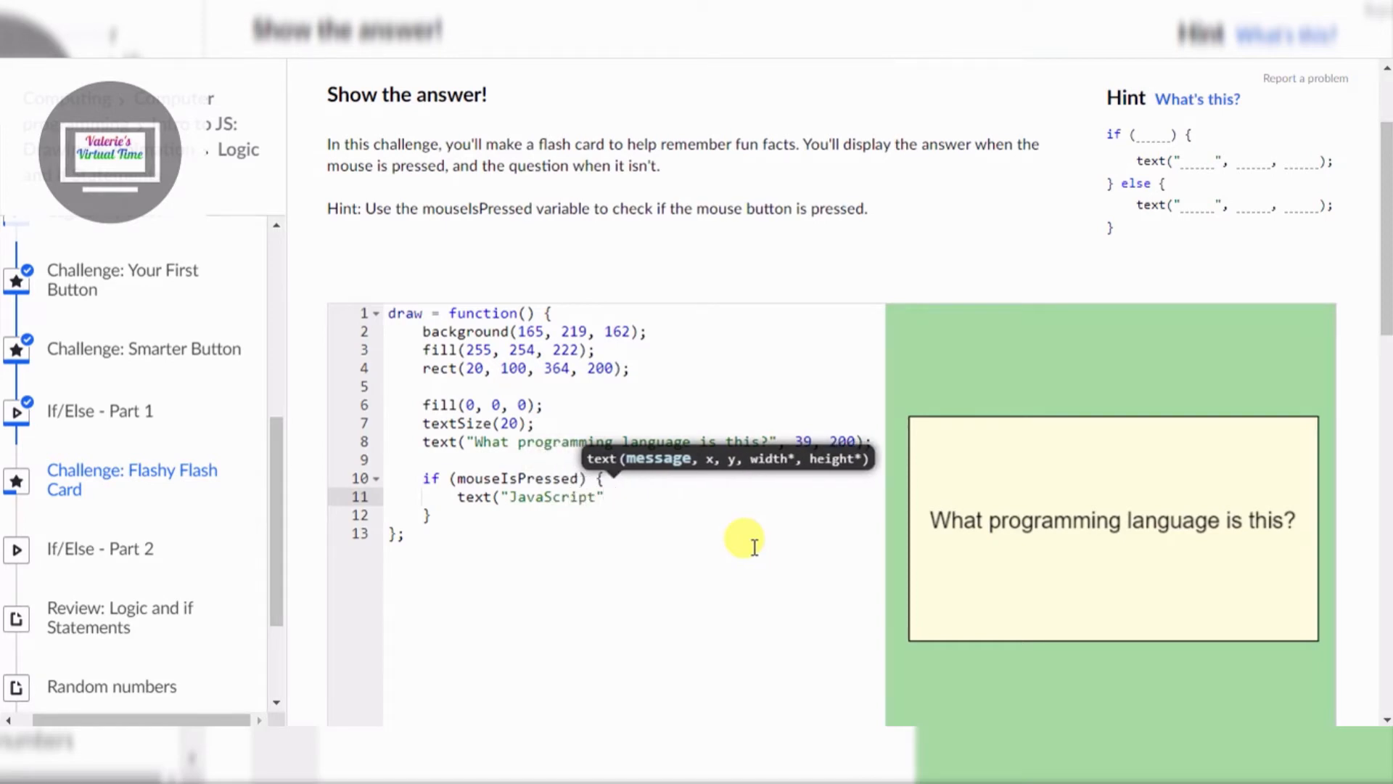
Step: Finish the call with coordinates 200, 200, leaving out the comma after the string
{"action": "type", "text": "200,"}
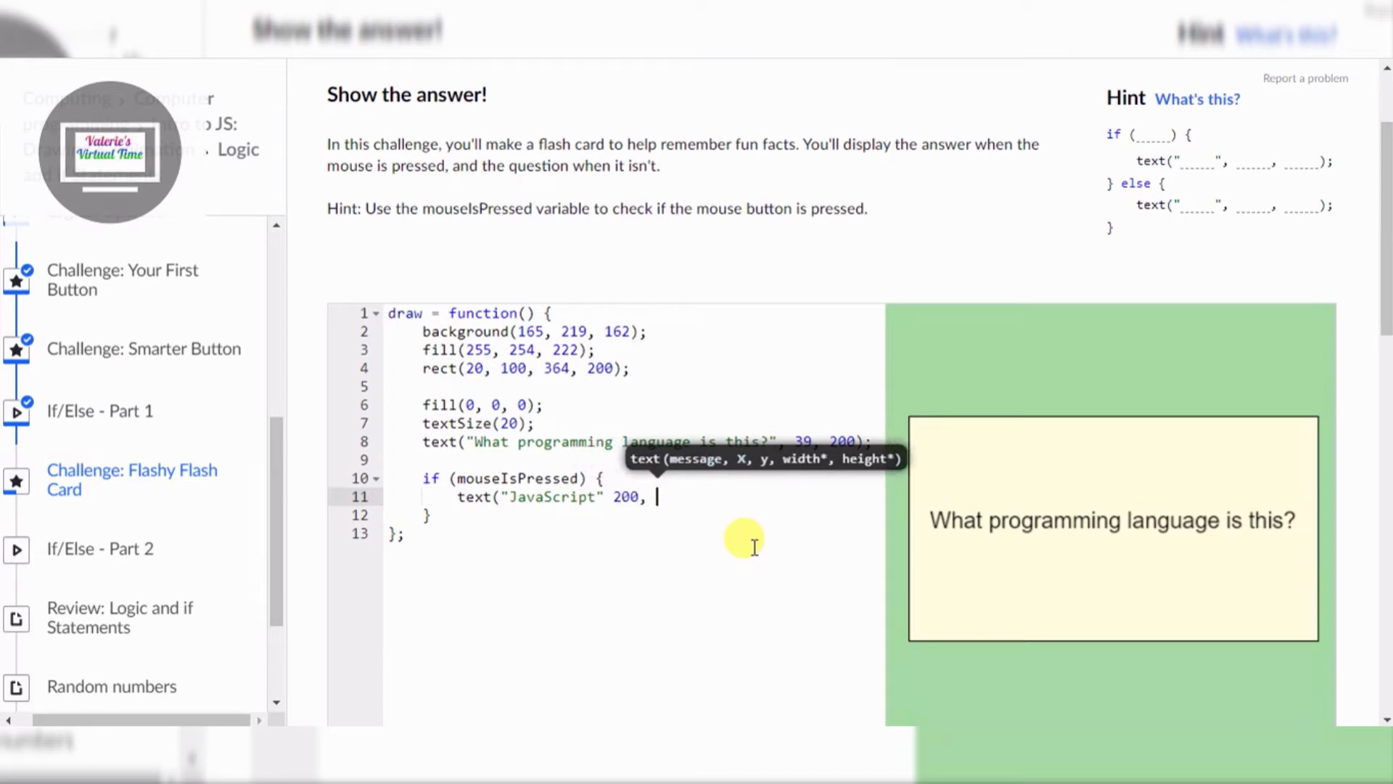
{"action": "type", "text": "200)"}
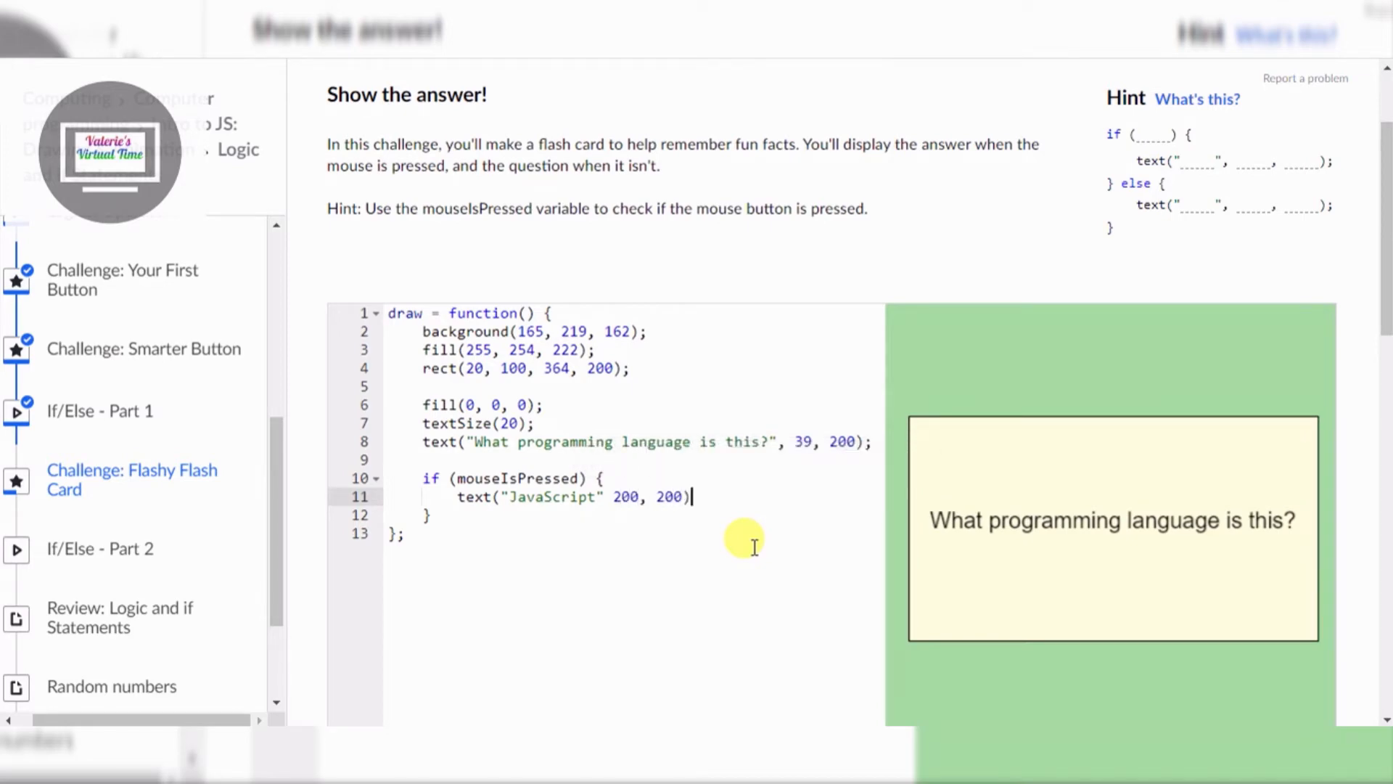
{"action": "type", "text": ";"}
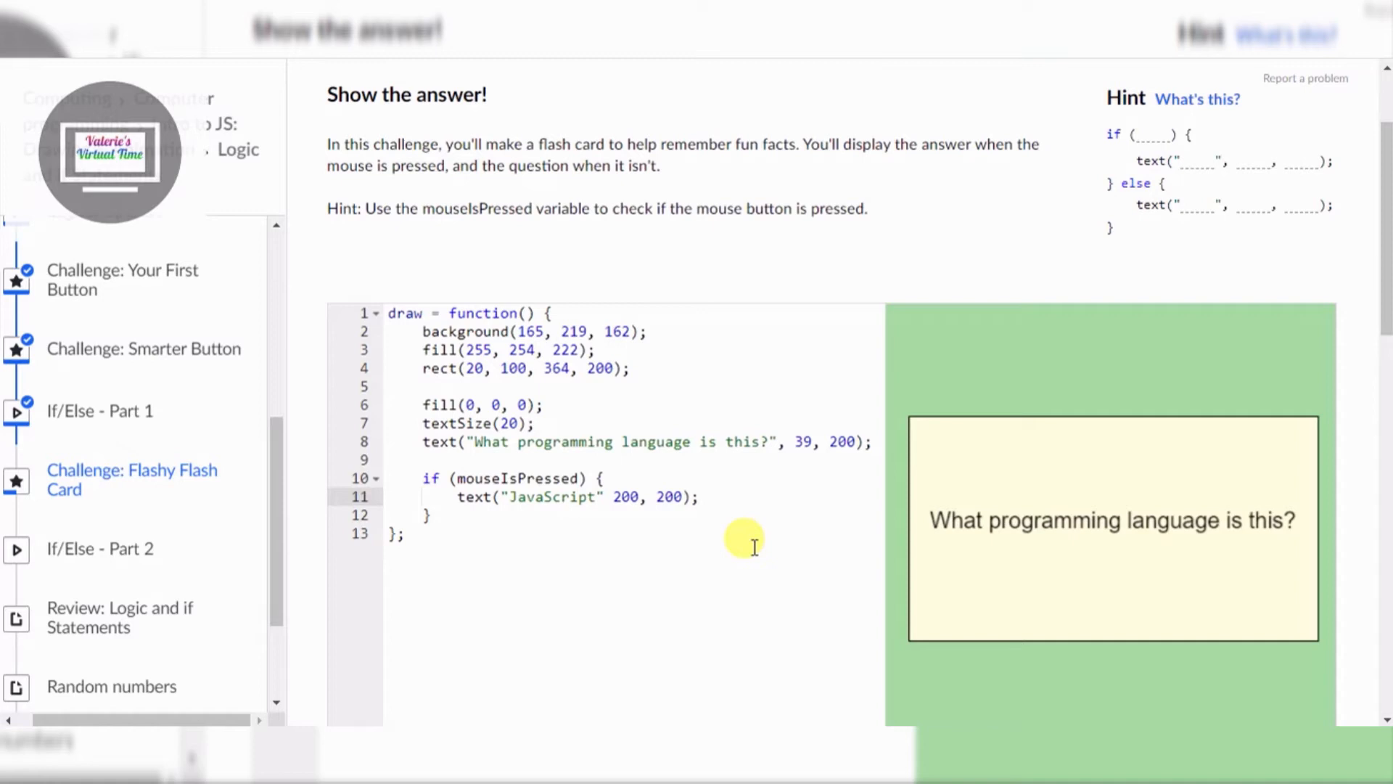
{"action": "scroll", "scroll_direction": "down", "scroll_amount": 3}
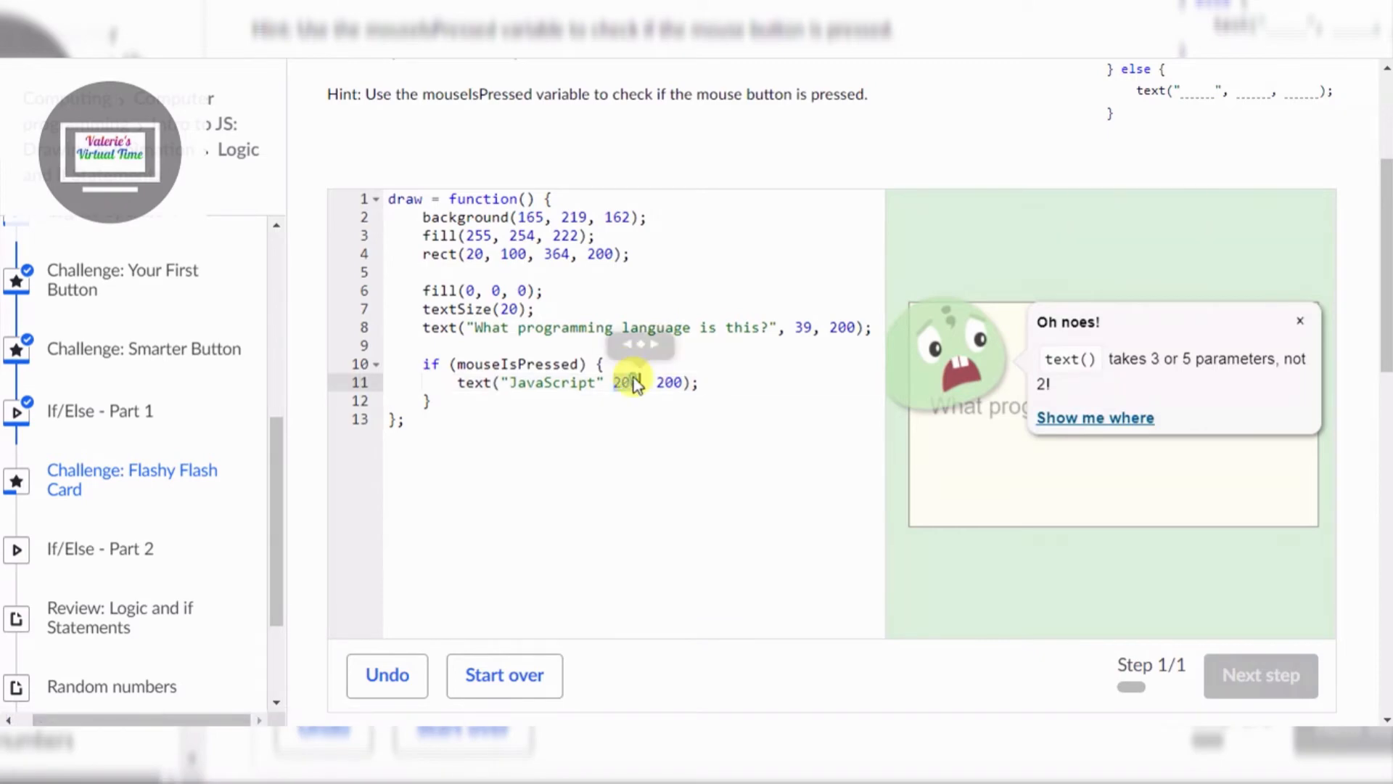
{"action": "mouse_move", "coordinate": [729, 353]}
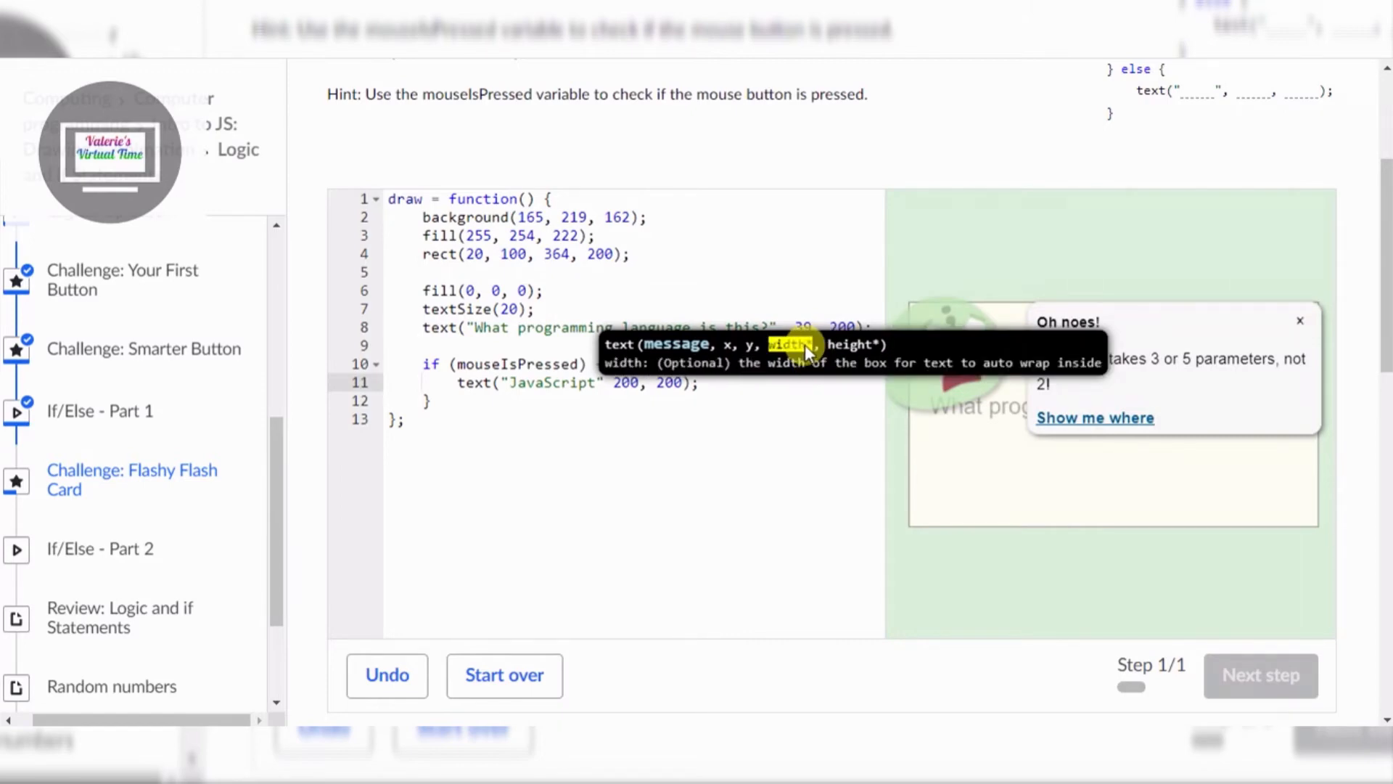
{"action": "mouse_move", "coordinate": [731, 458]}
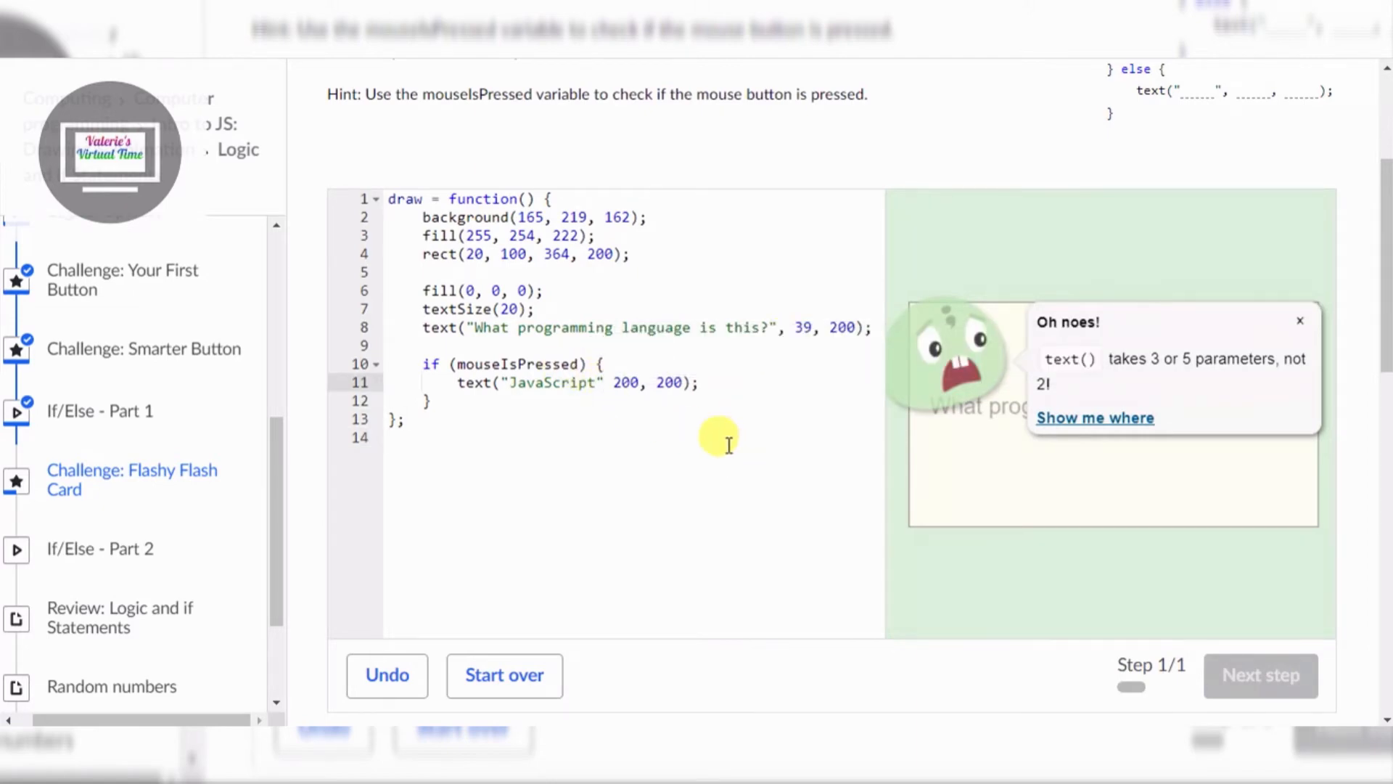
Step: Add the missing comma after "JavaScript" and open an else block
{"action": "left_click", "coordinate": [1299, 320]}
{"action": "type", "text": ","}
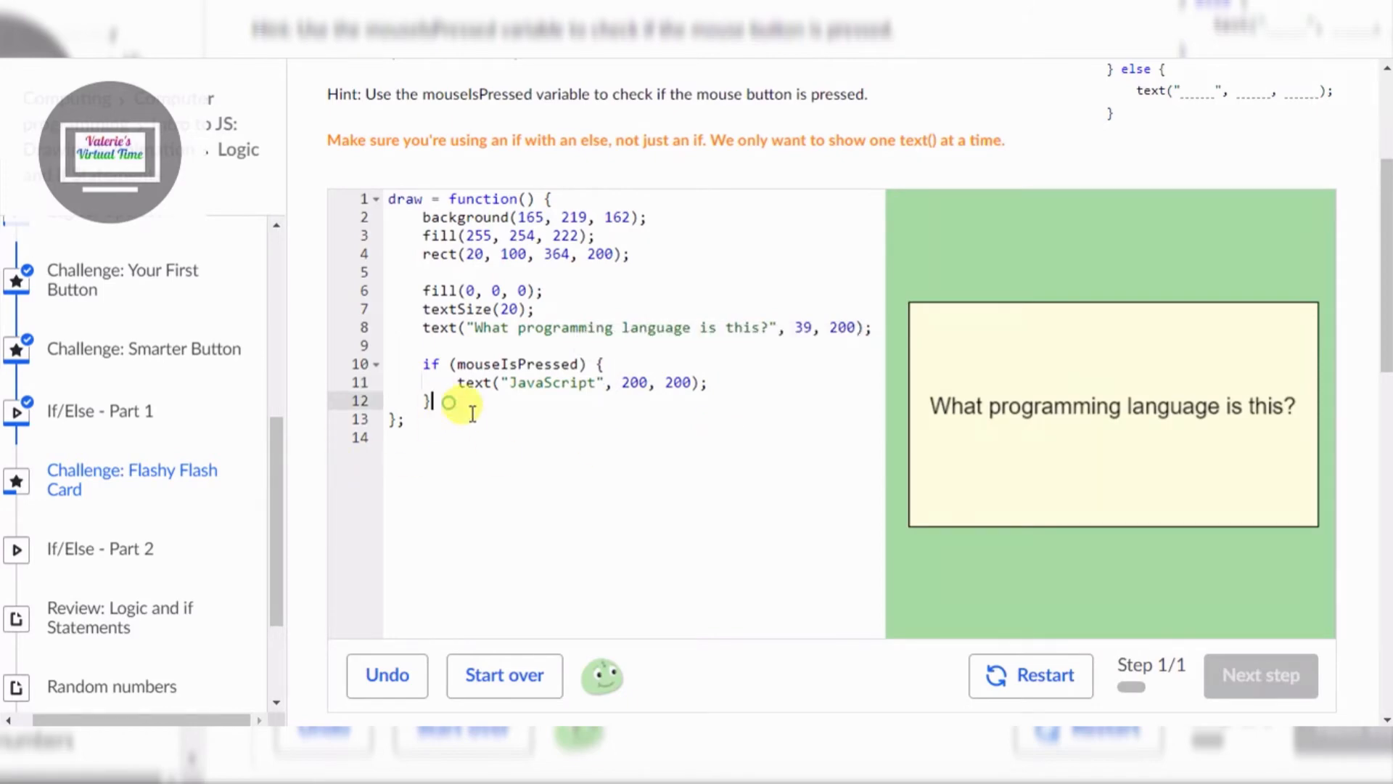
{"action": "type", "text": "el"}
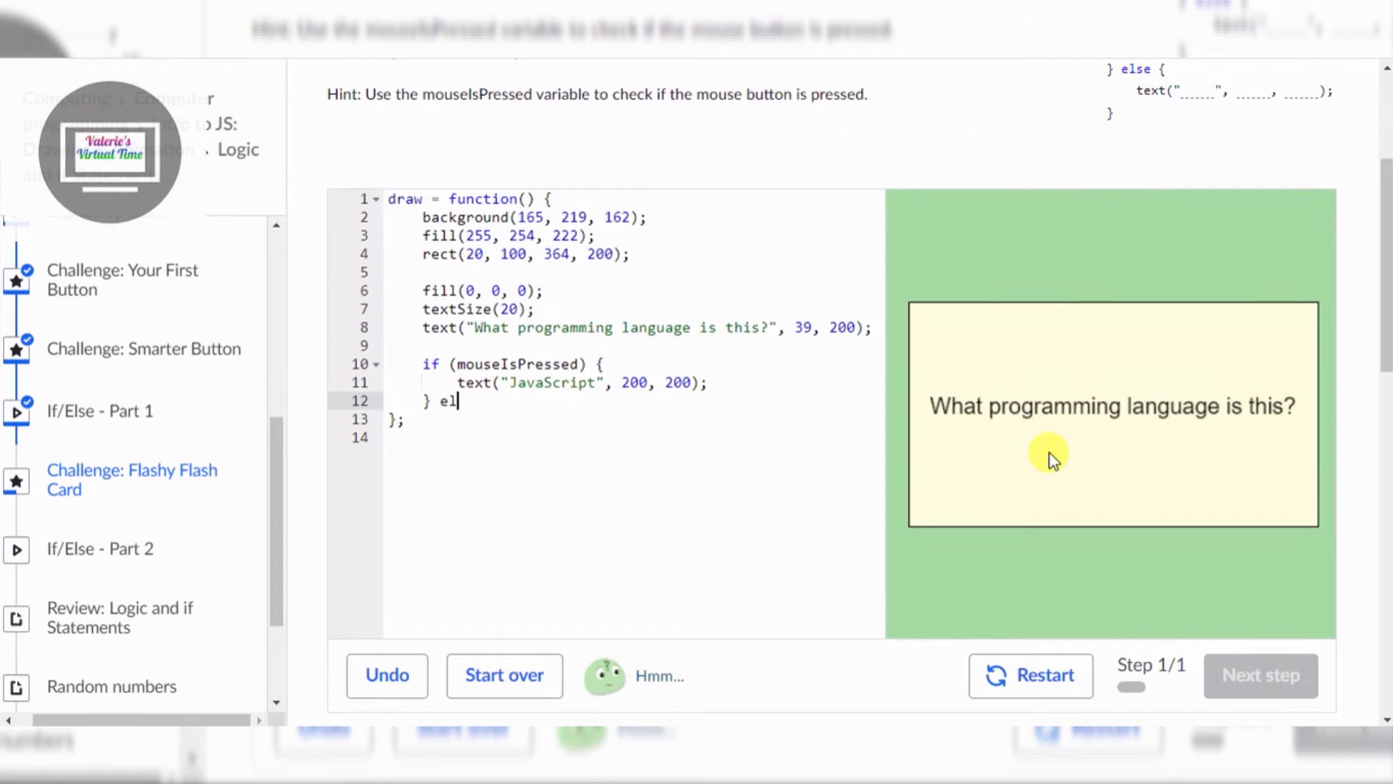
{"action": "type", "text": "se"}
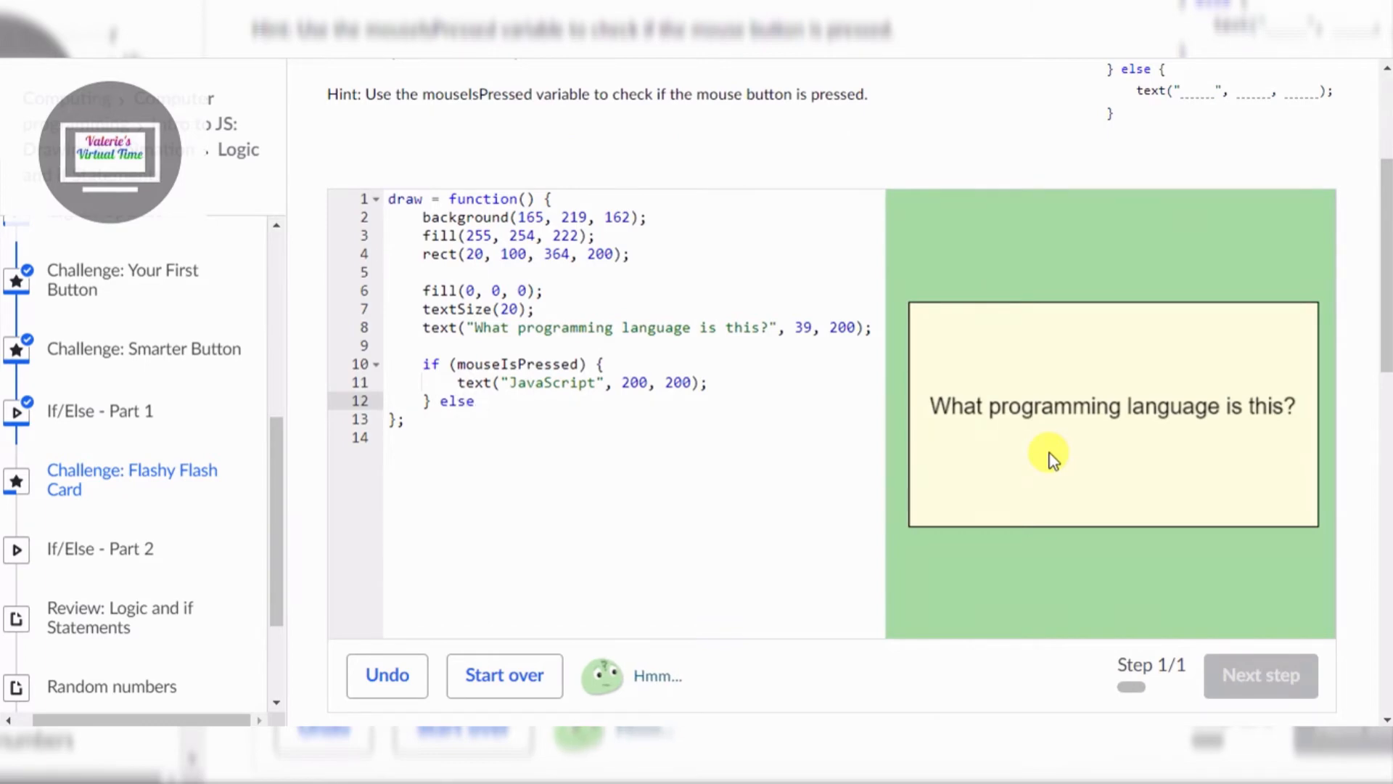
{"action": "type", "text": "{"}
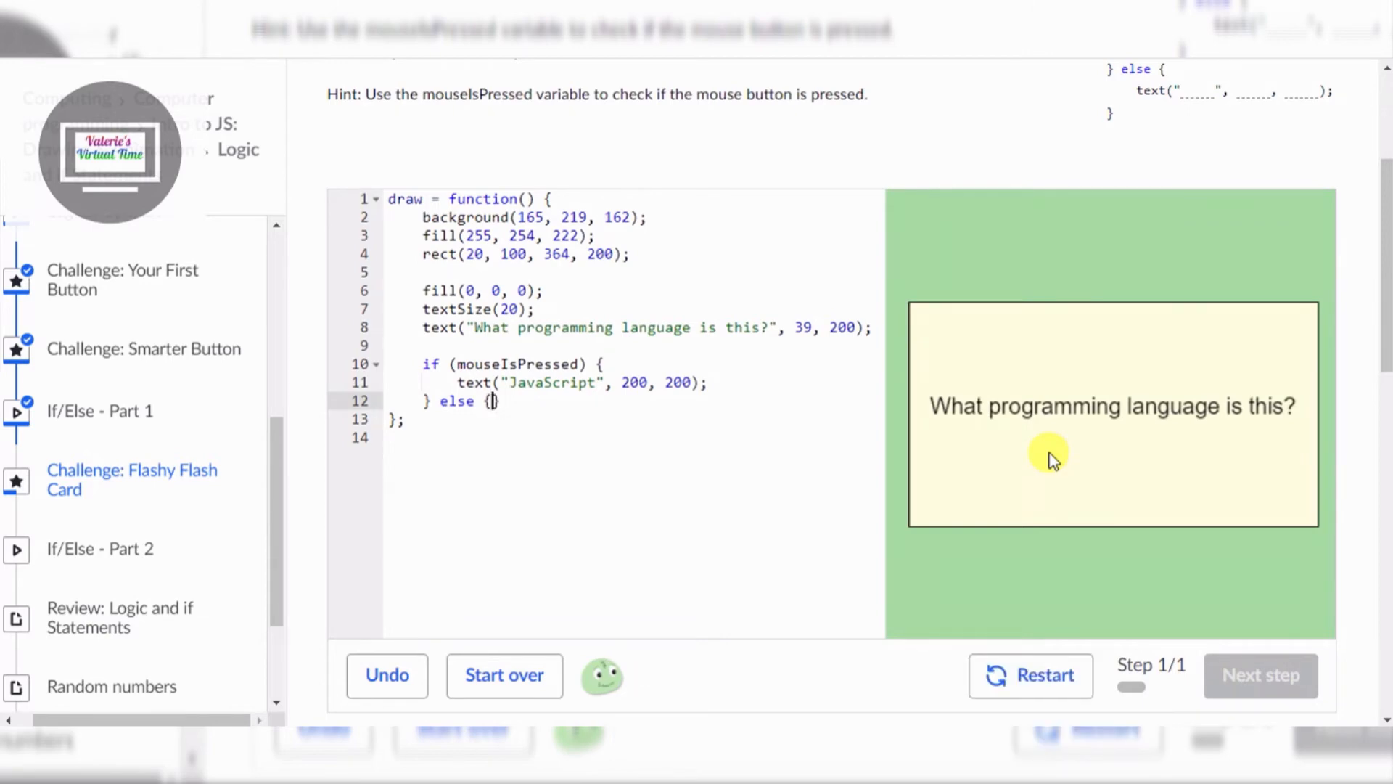
{"action": "key", "text": "Enter"}
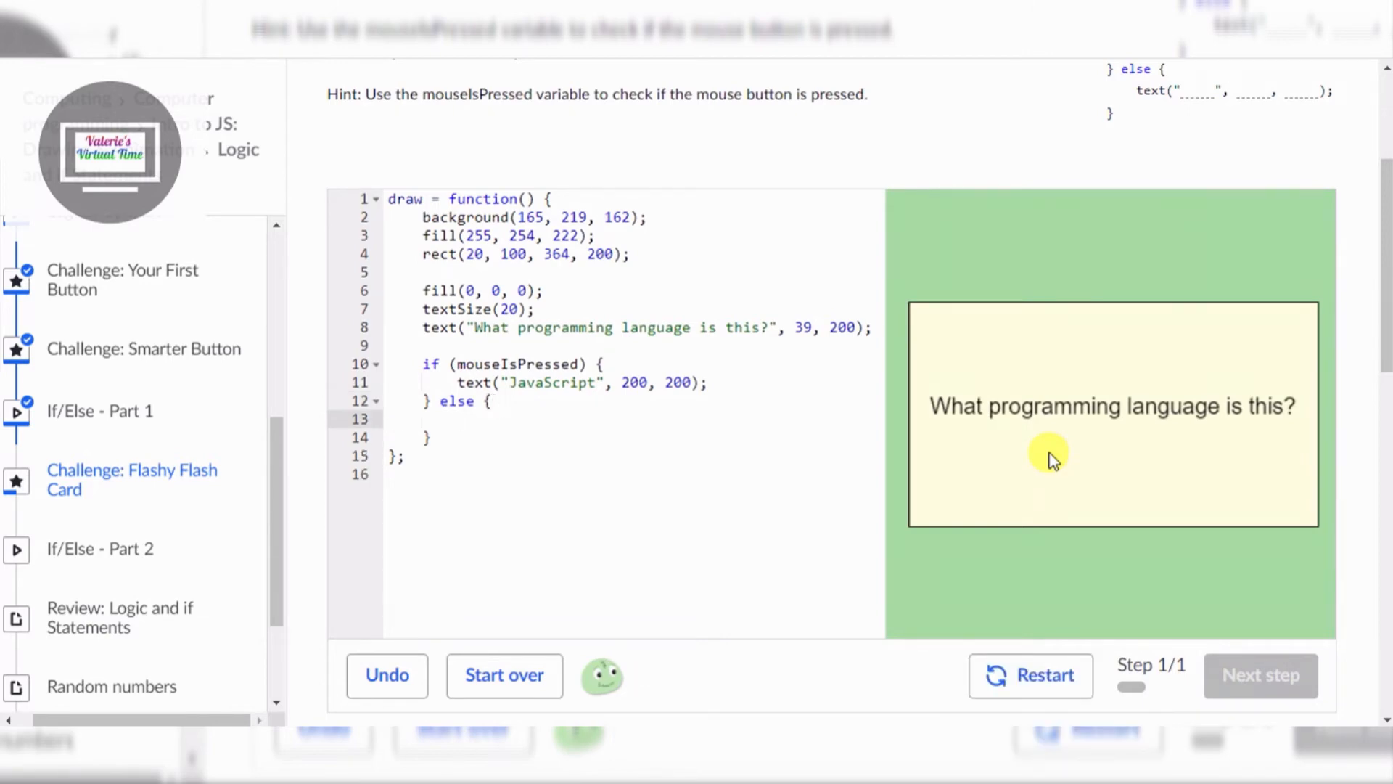
Step: Begin a text("", call inside the else block
{"action": "type", "text": "tex"}
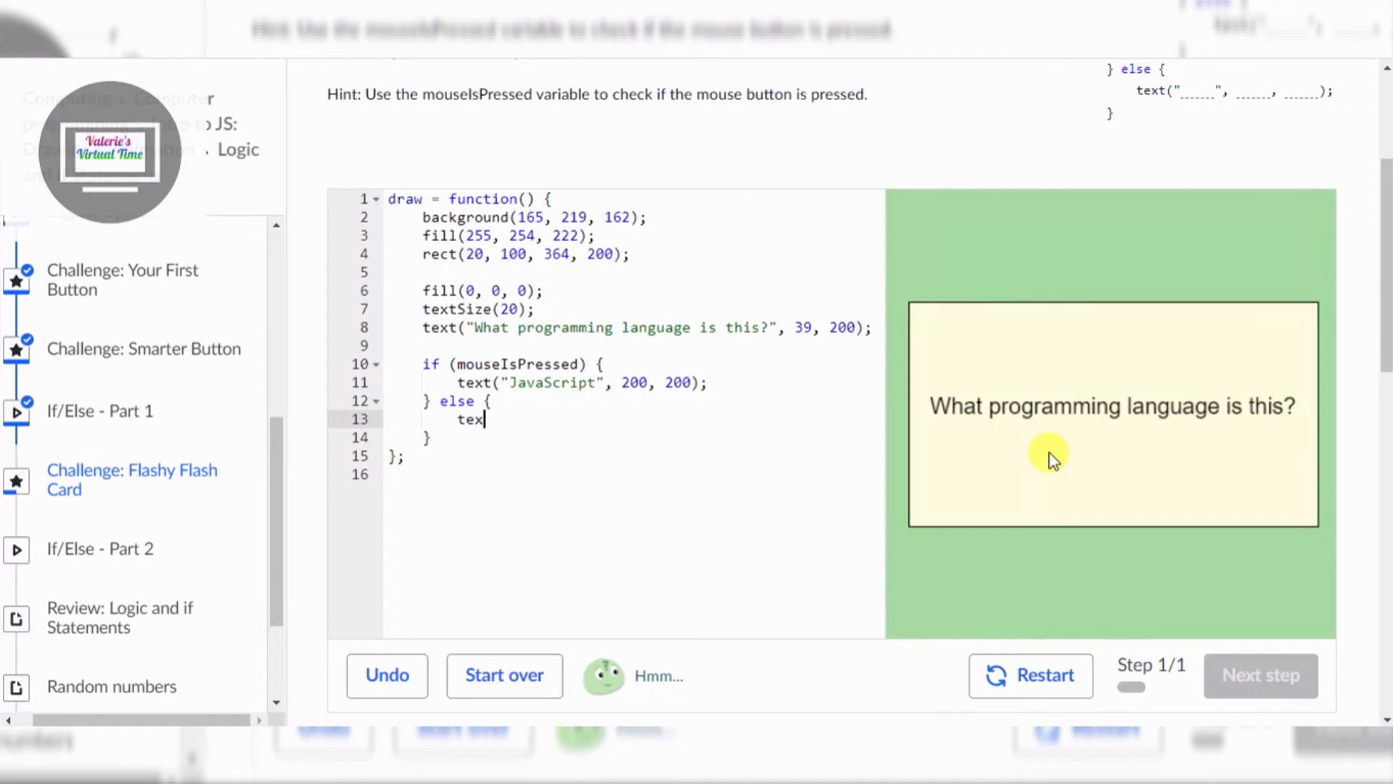
{"action": "type", "text": "("}
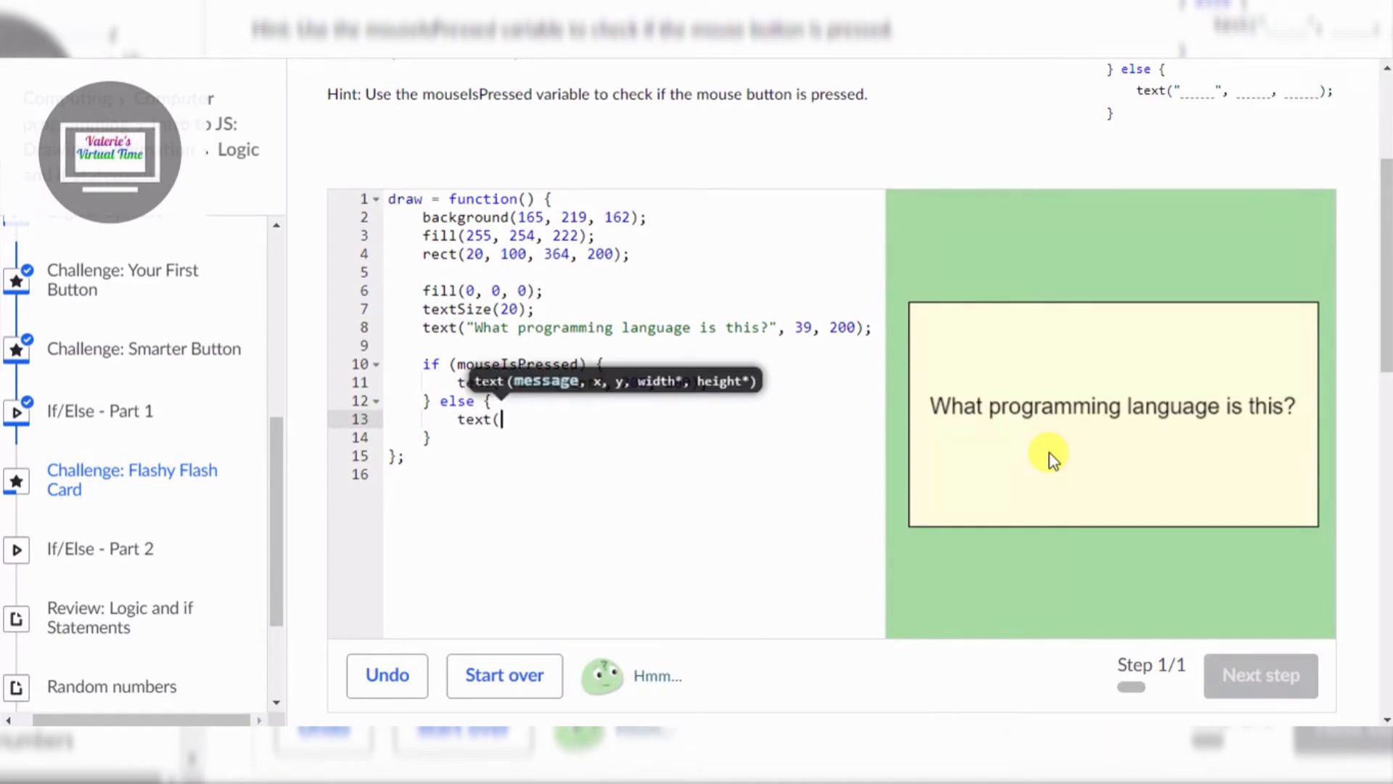
{"action": "type", "text": "\"\""}
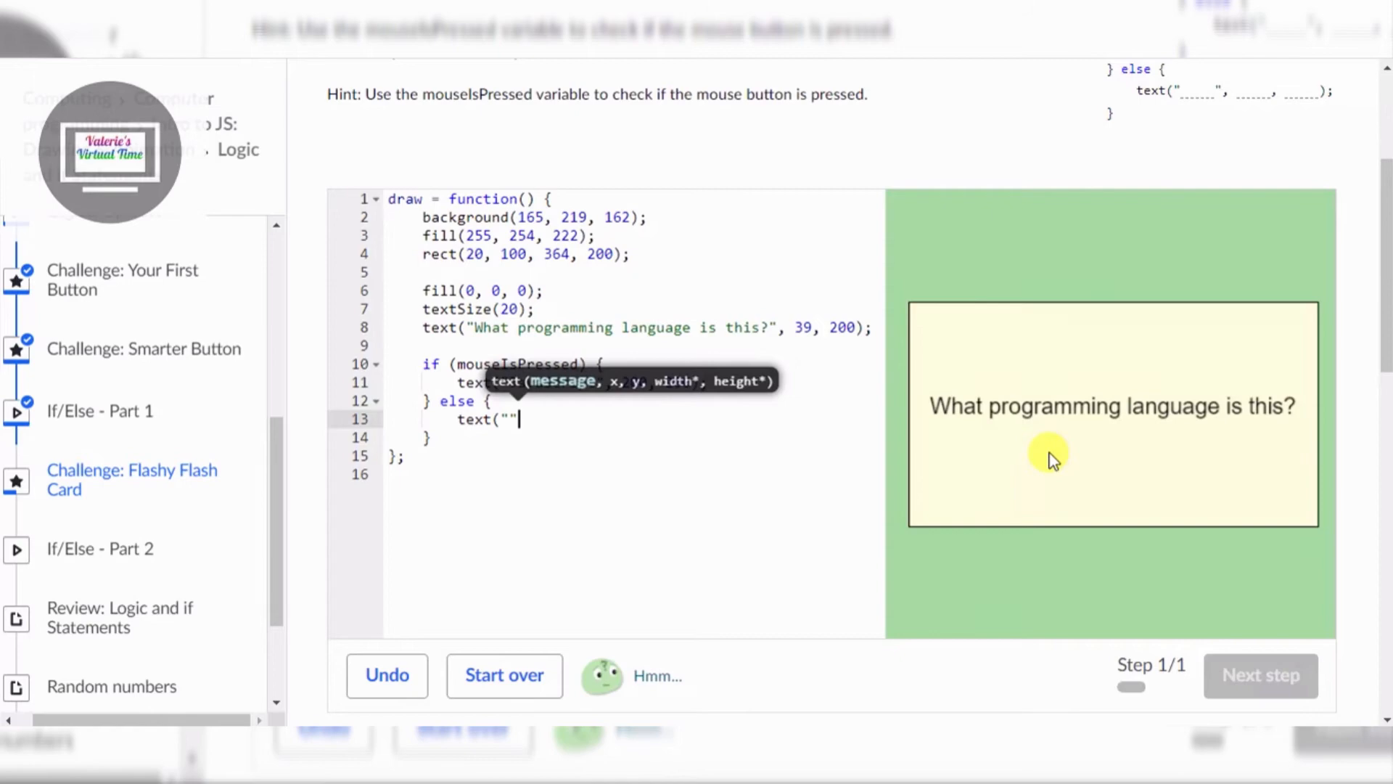
{"action": "type", "text": ","}
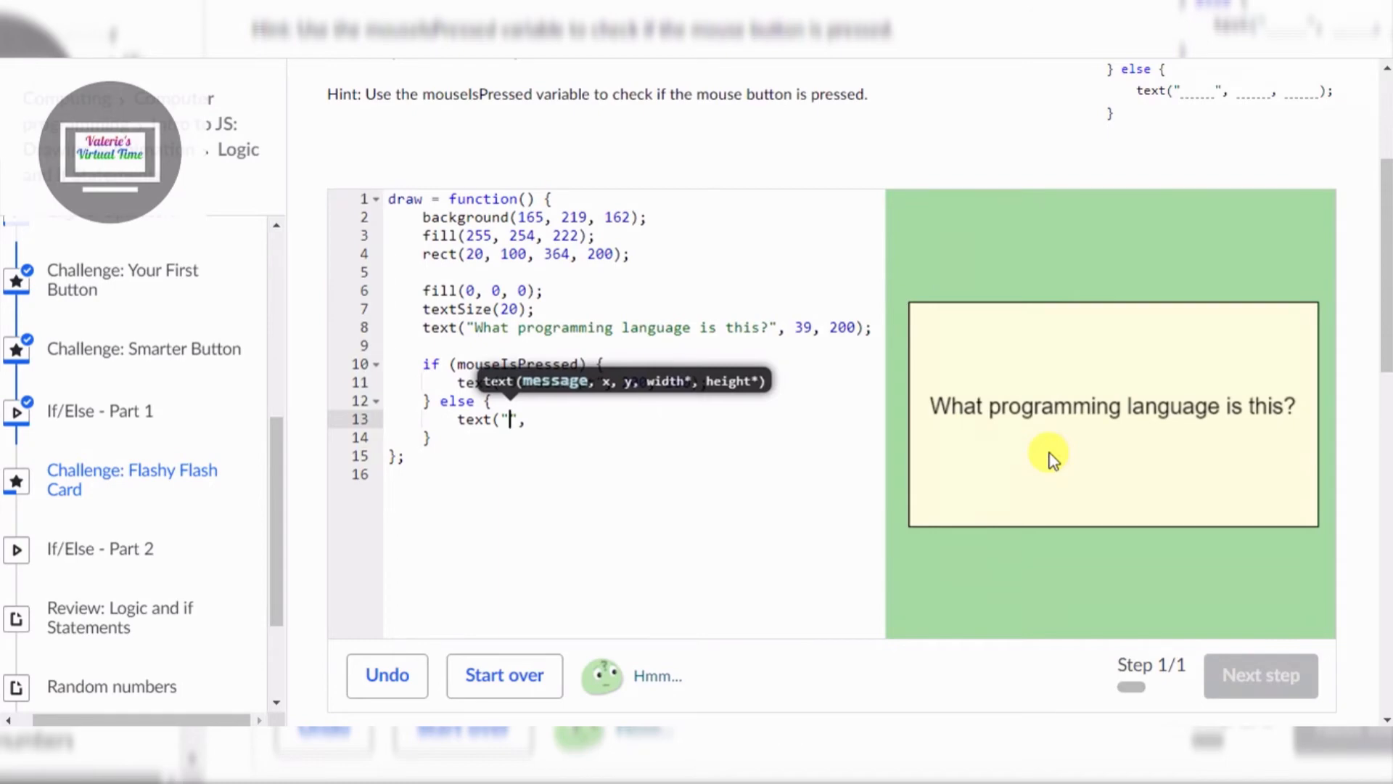
{"action": "mouse_move", "coordinate": [1382, 298]}
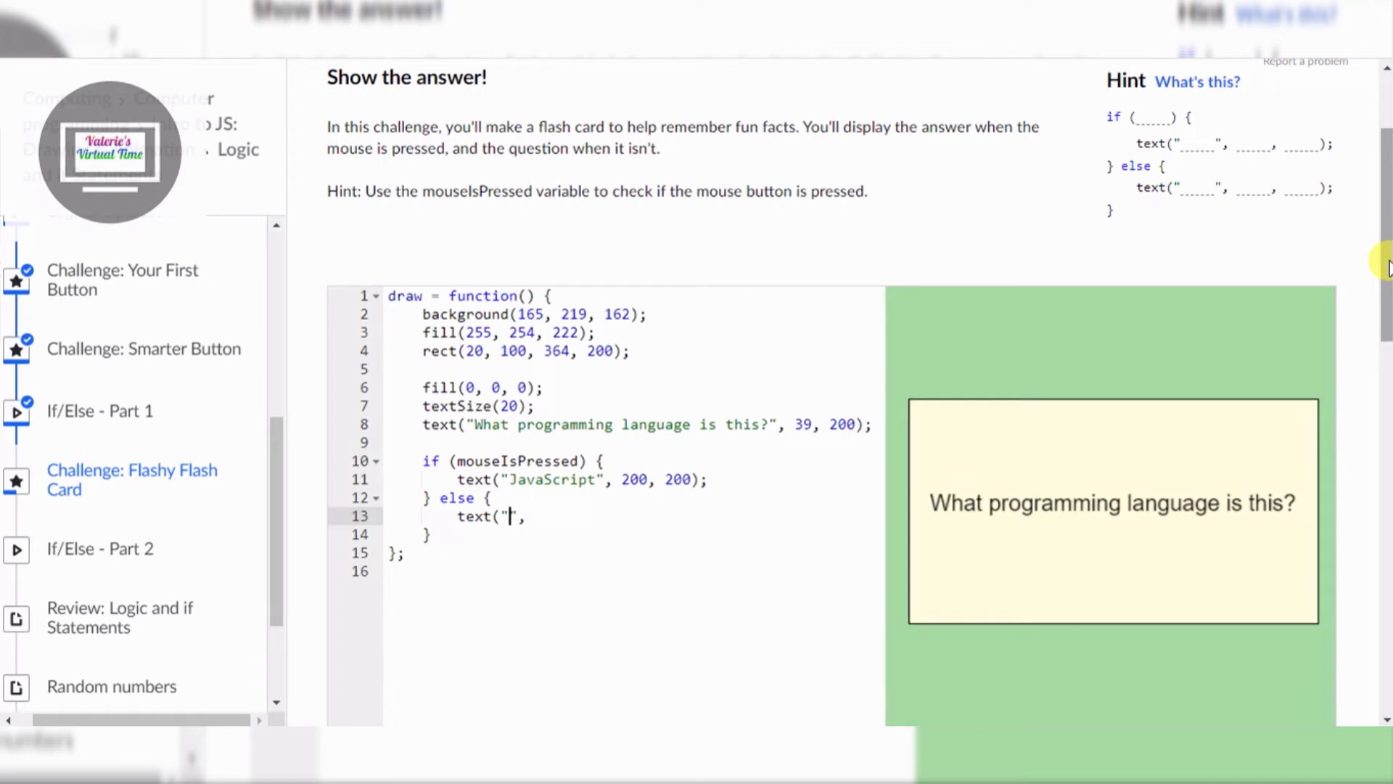
{"action": "mouse_move", "coordinate": [674, 161]}
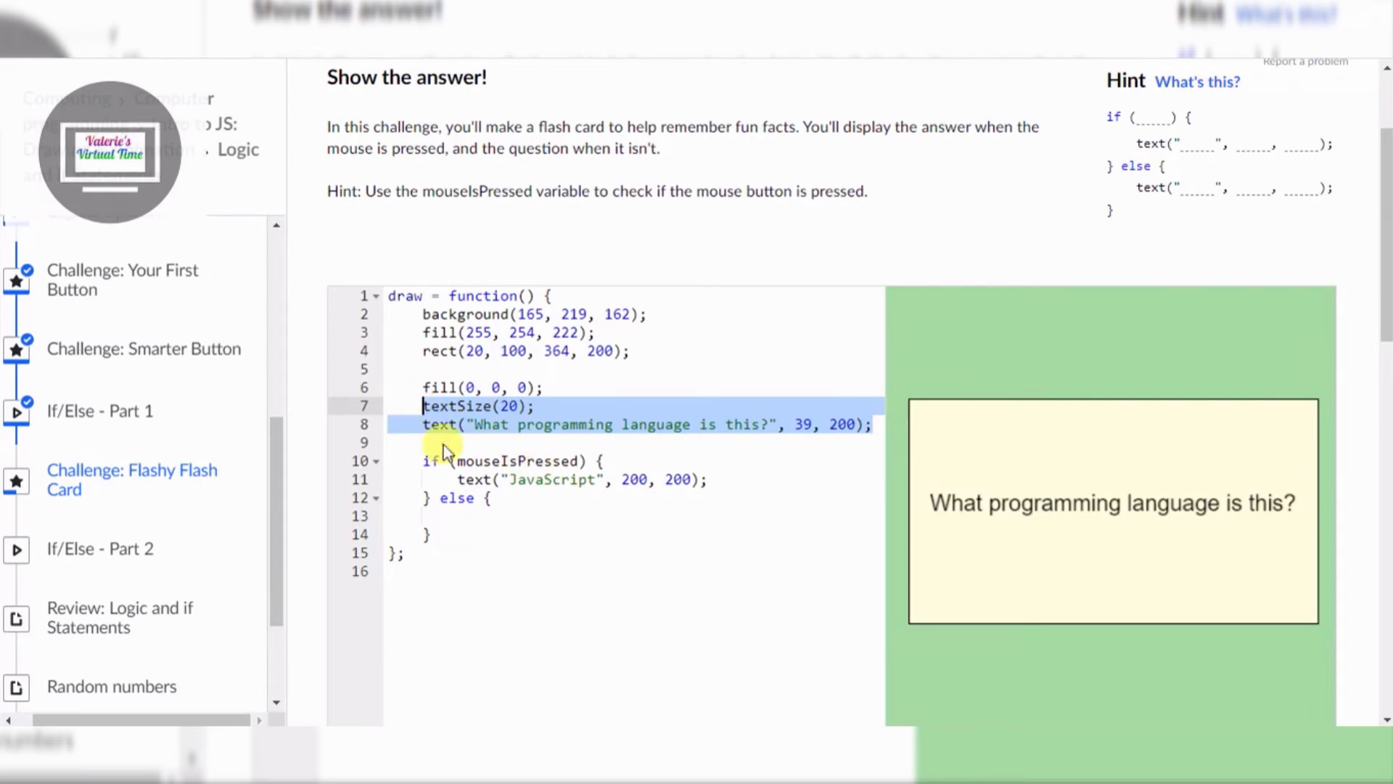
Step: Put text("What programming language is this?", 39, 200); inside the else block
{"action": "left_click", "coordinate": [870, 424]}
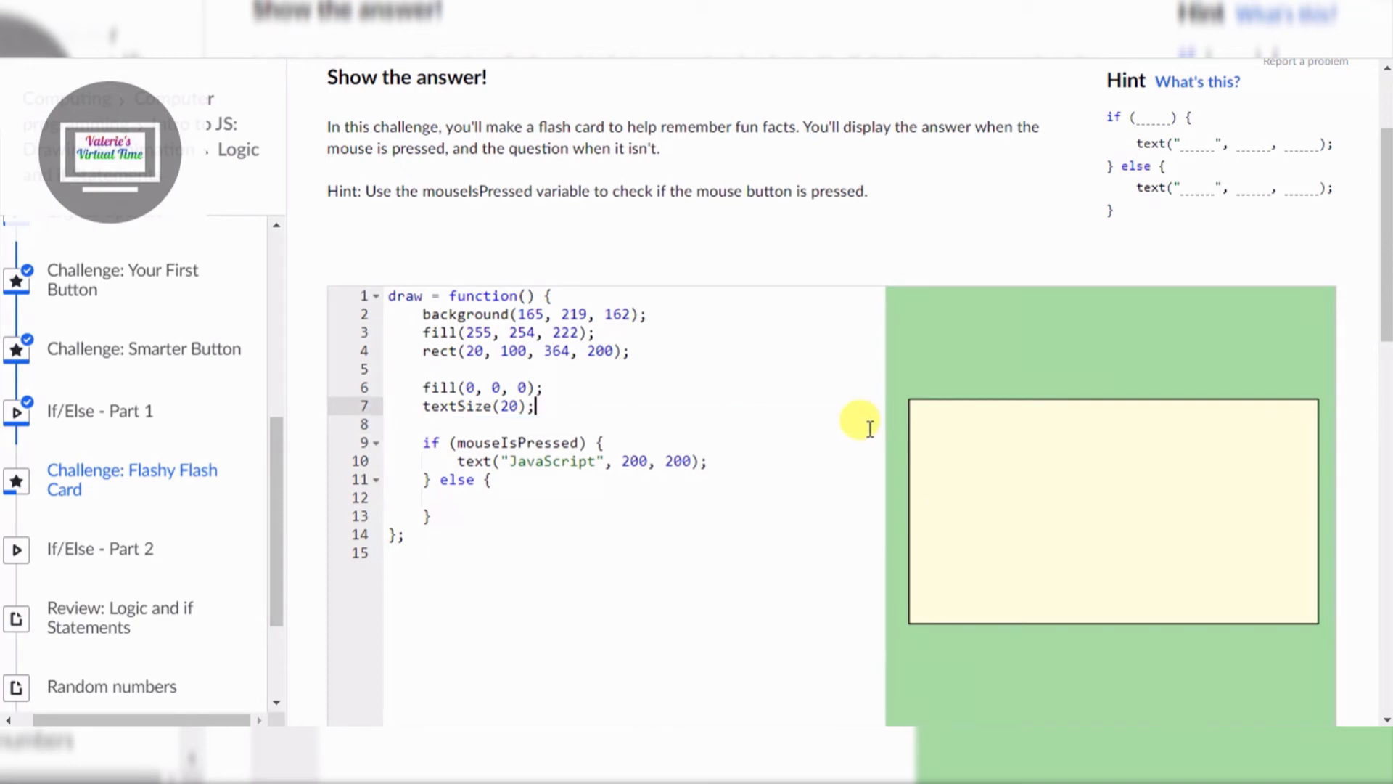
{"action": "type", "text": "text(\"What programming language is this?\", 39, 200);"}
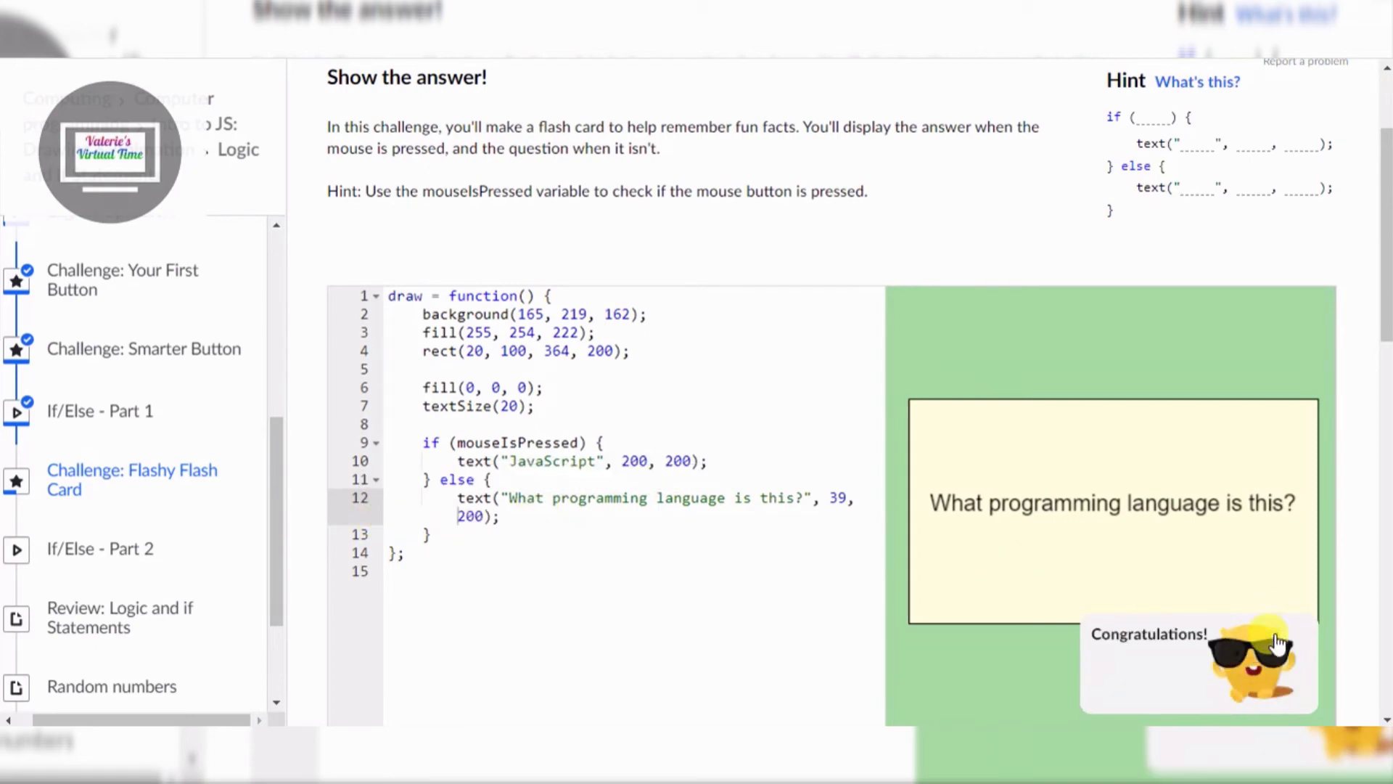
Step: Change the x-coordinate of the "JavaScript" text from 200 to 155
{"action": "left_click", "coordinate": [1176, 539]}
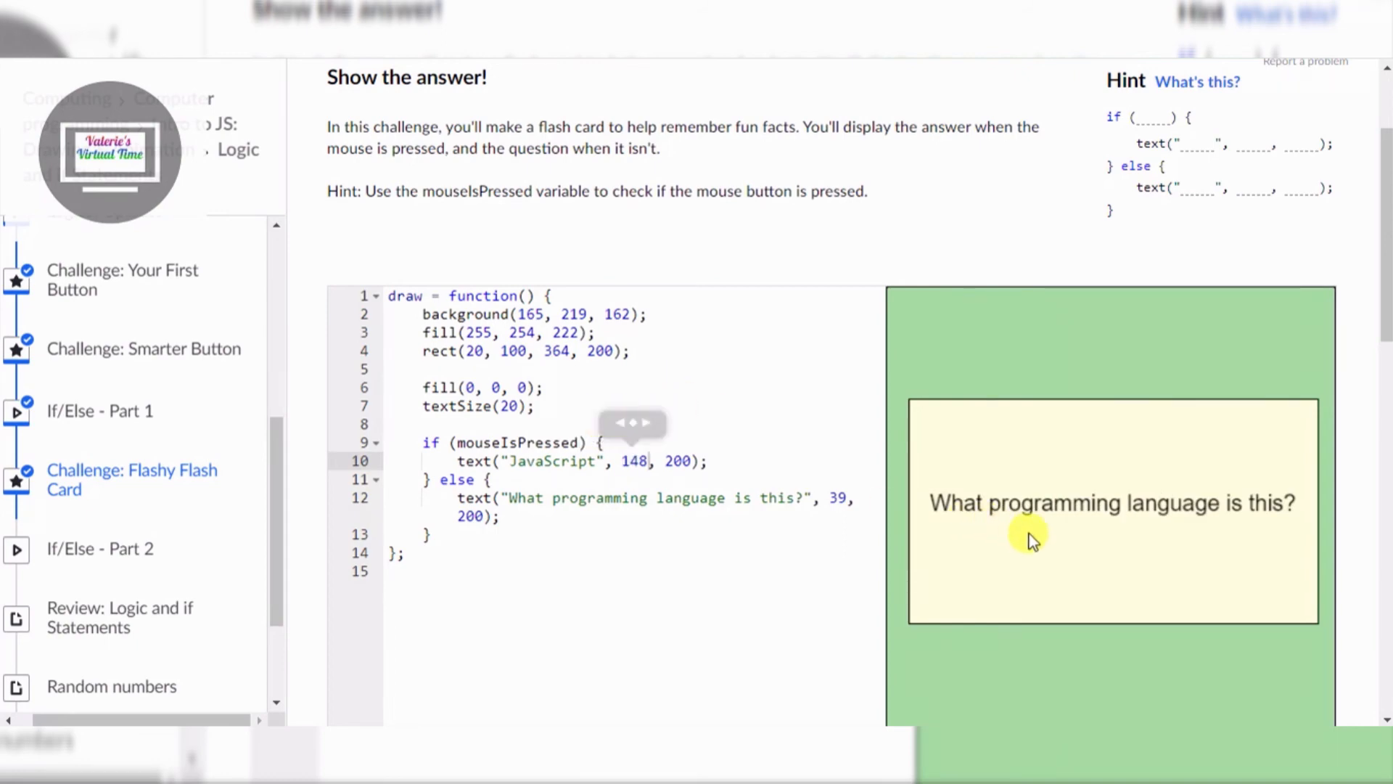
{"action": "mouse_move", "coordinate": [617, 422]}
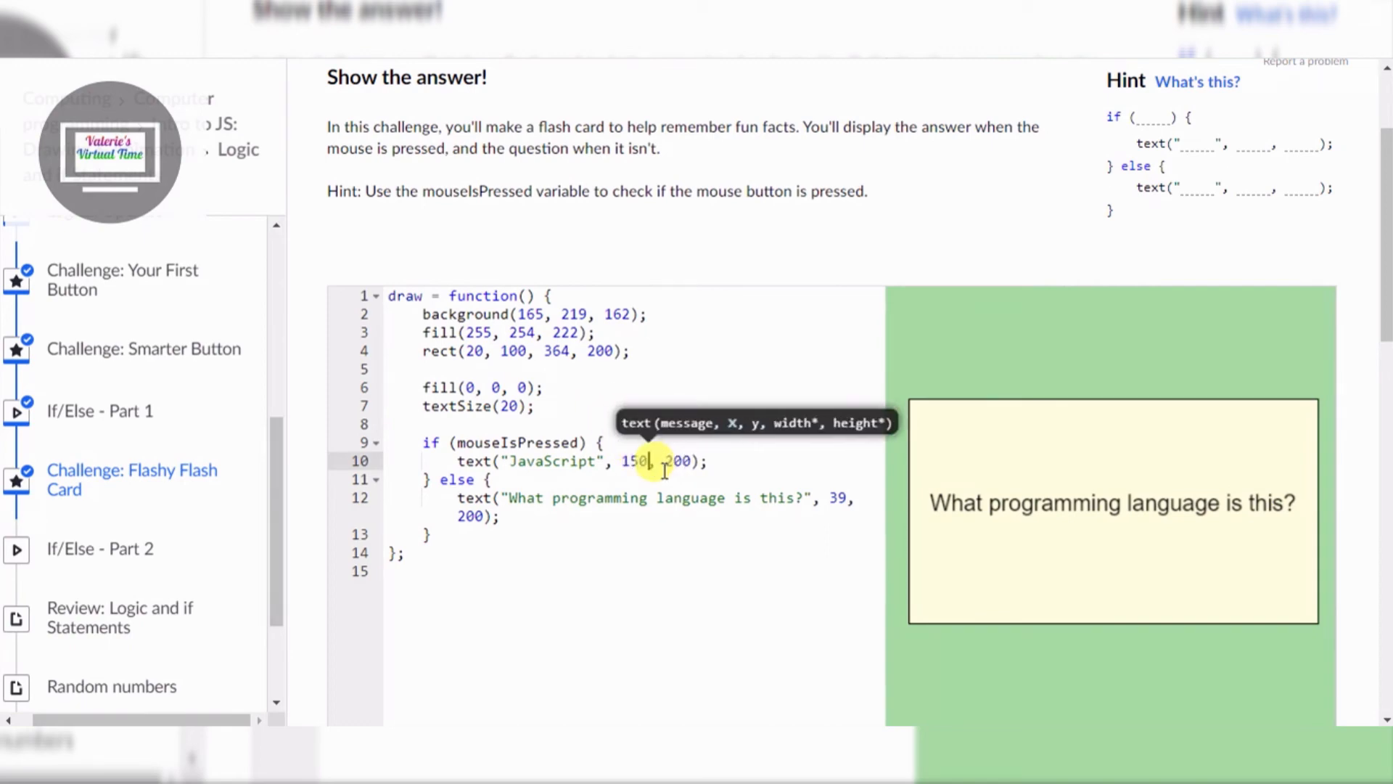
{"action": "left_click", "coordinate": [1130, 570]}
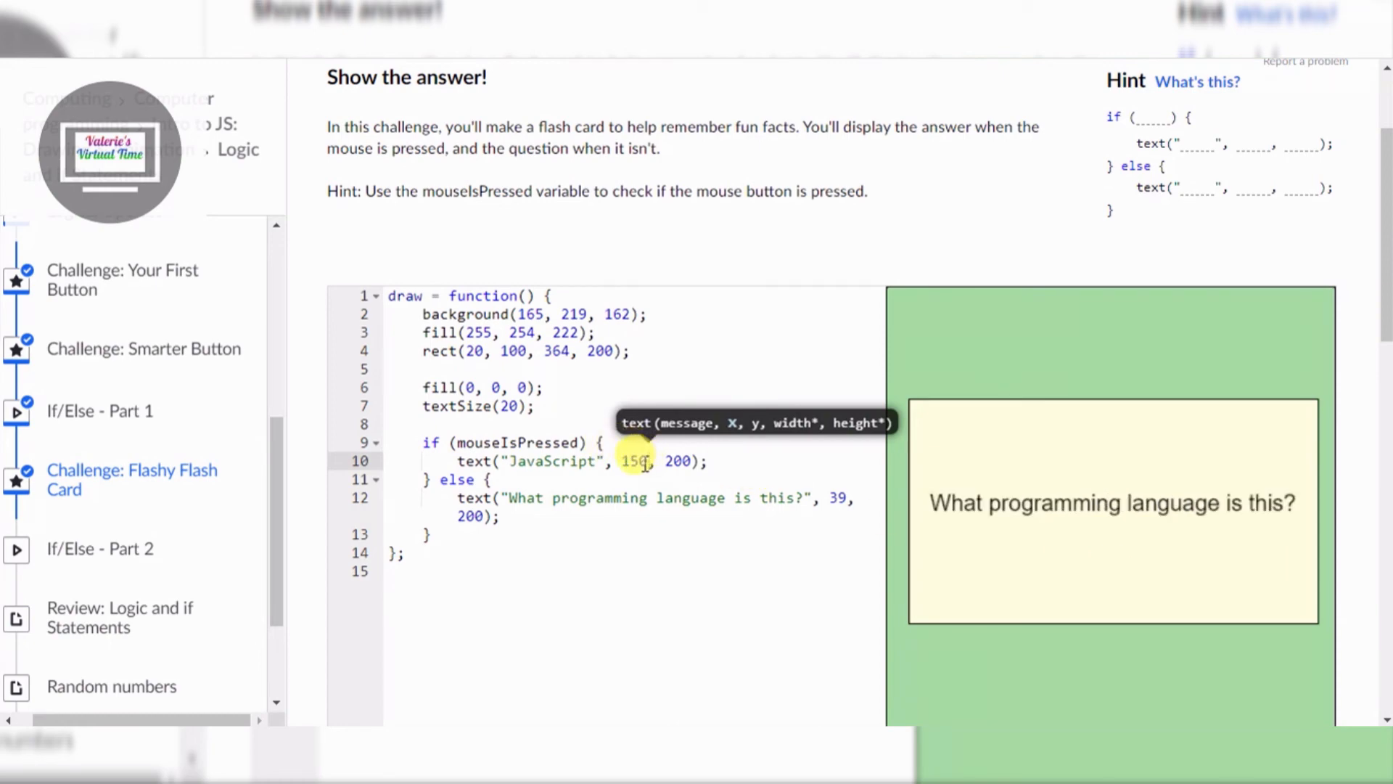
{"action": "type", "text": "5"}
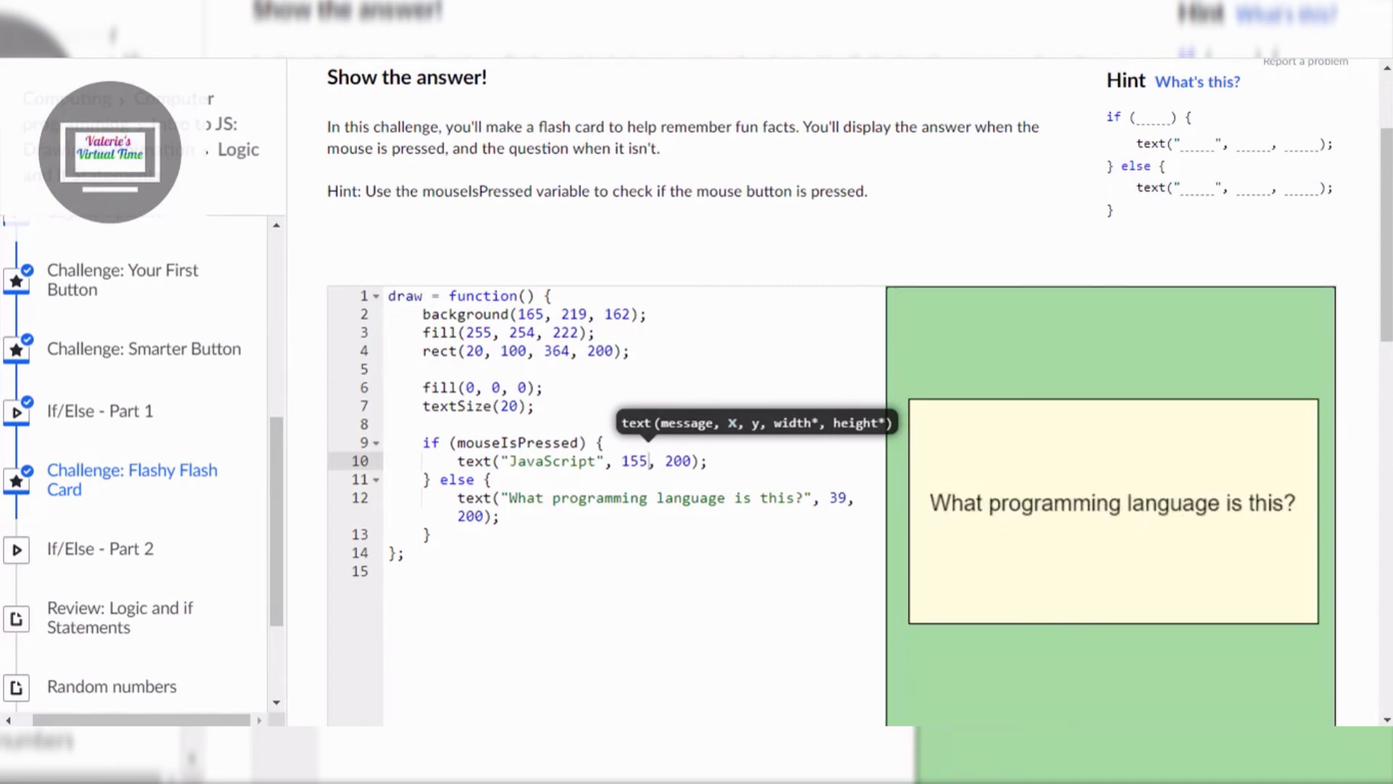
{"action": "scroll", "scroll_direction": "down", "scroll_amount": 3}
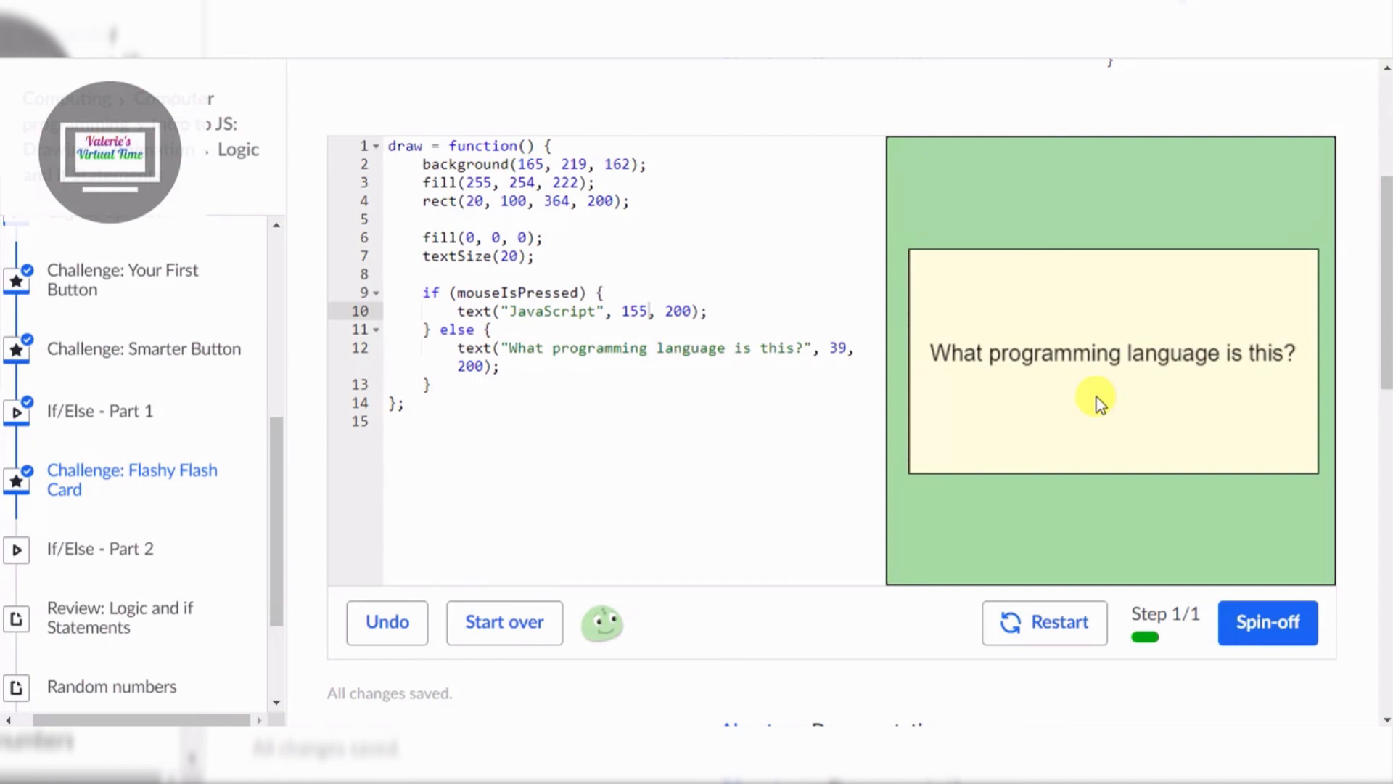
Step: Replace the "JavaScript" answer string with "good bye coder"
{"action": "left_click", "coordinate": [1097, 399]}
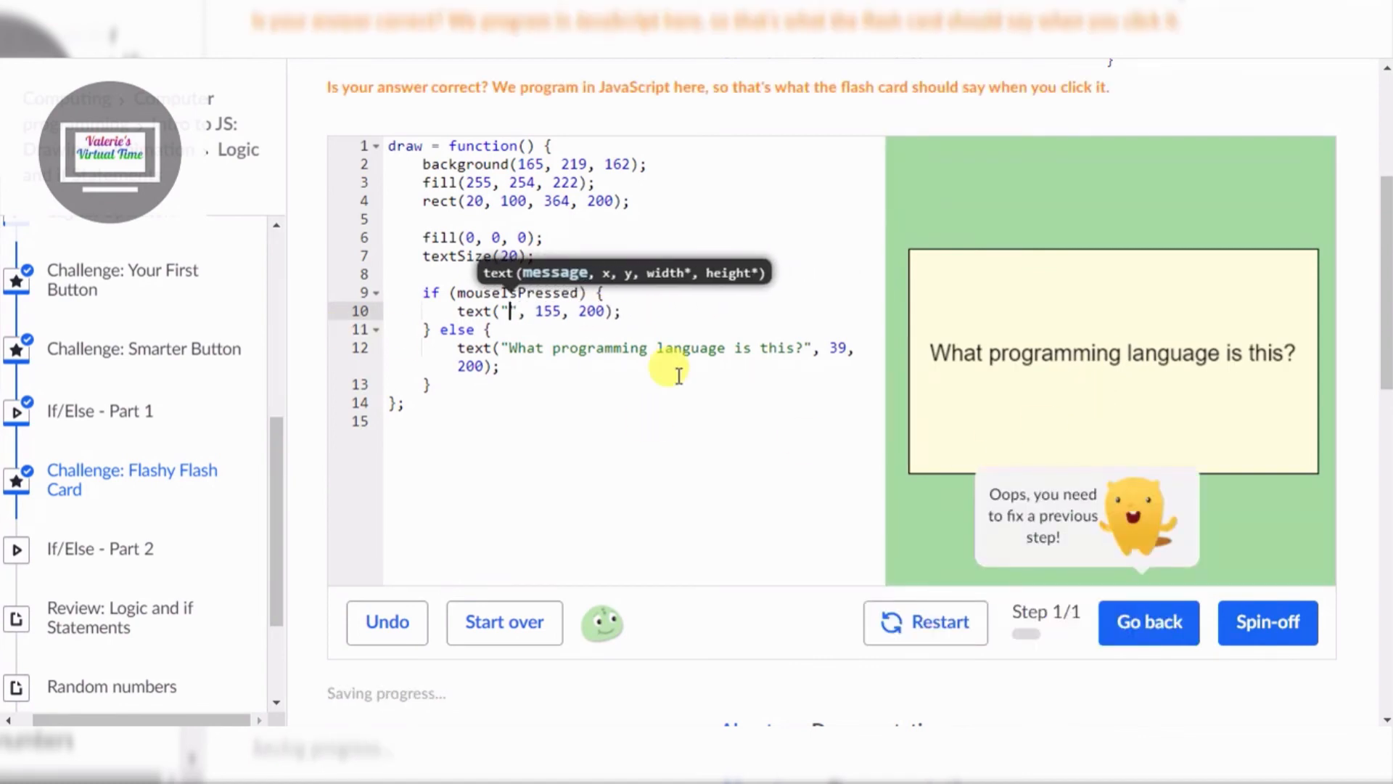
{"action": "type", "text": "goo"}
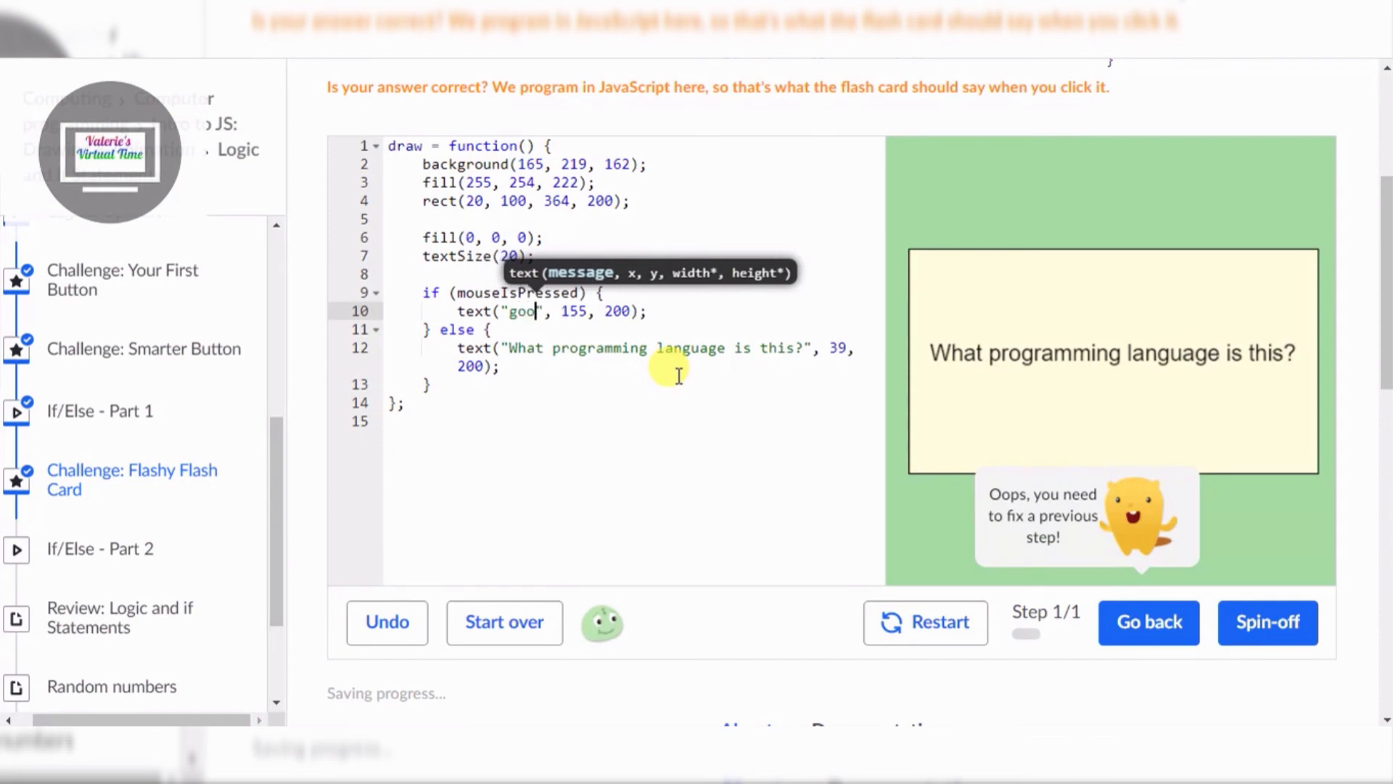
{"action": "type", "text": "dBe"}
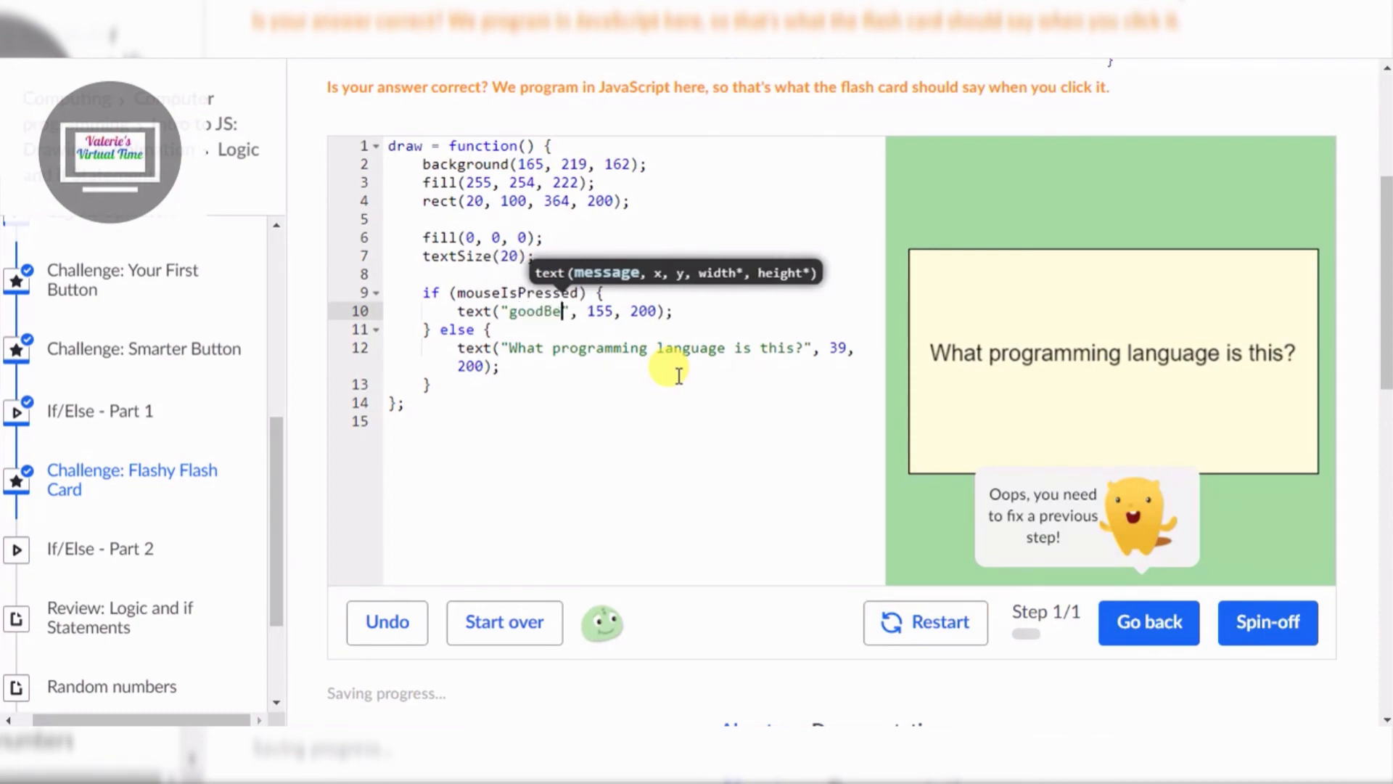
{"action": "key", "text": "Backspace"}
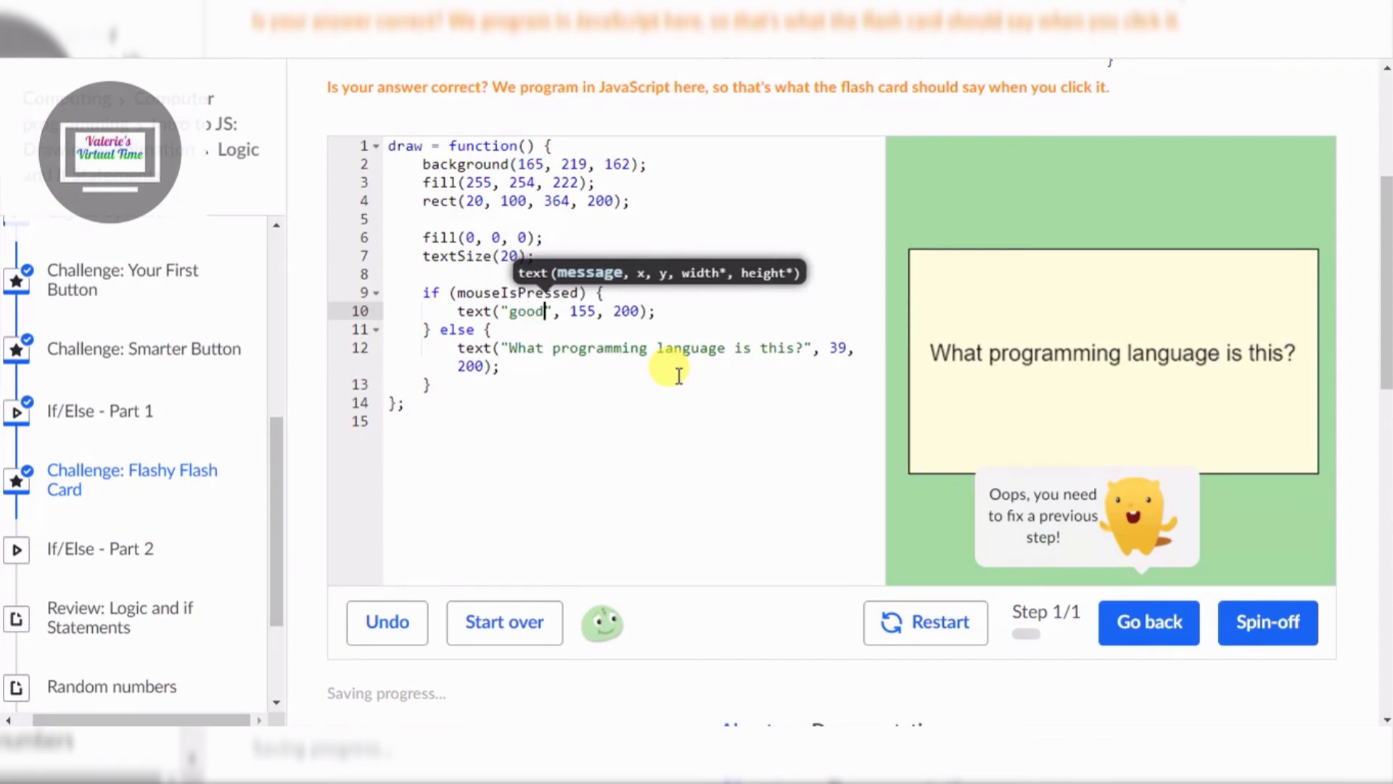
{"action": "type", "text": "b"}
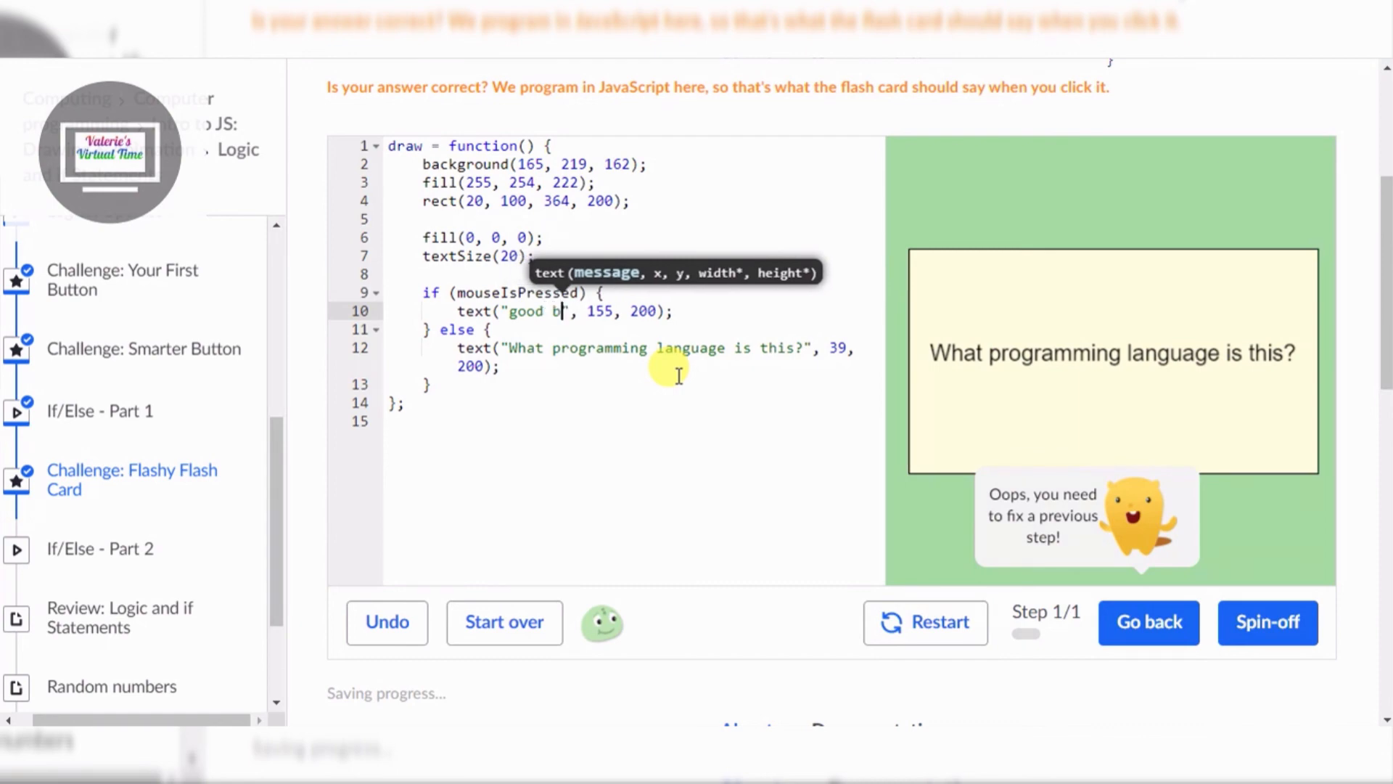
{"action": "type", "text": "ye coder"}
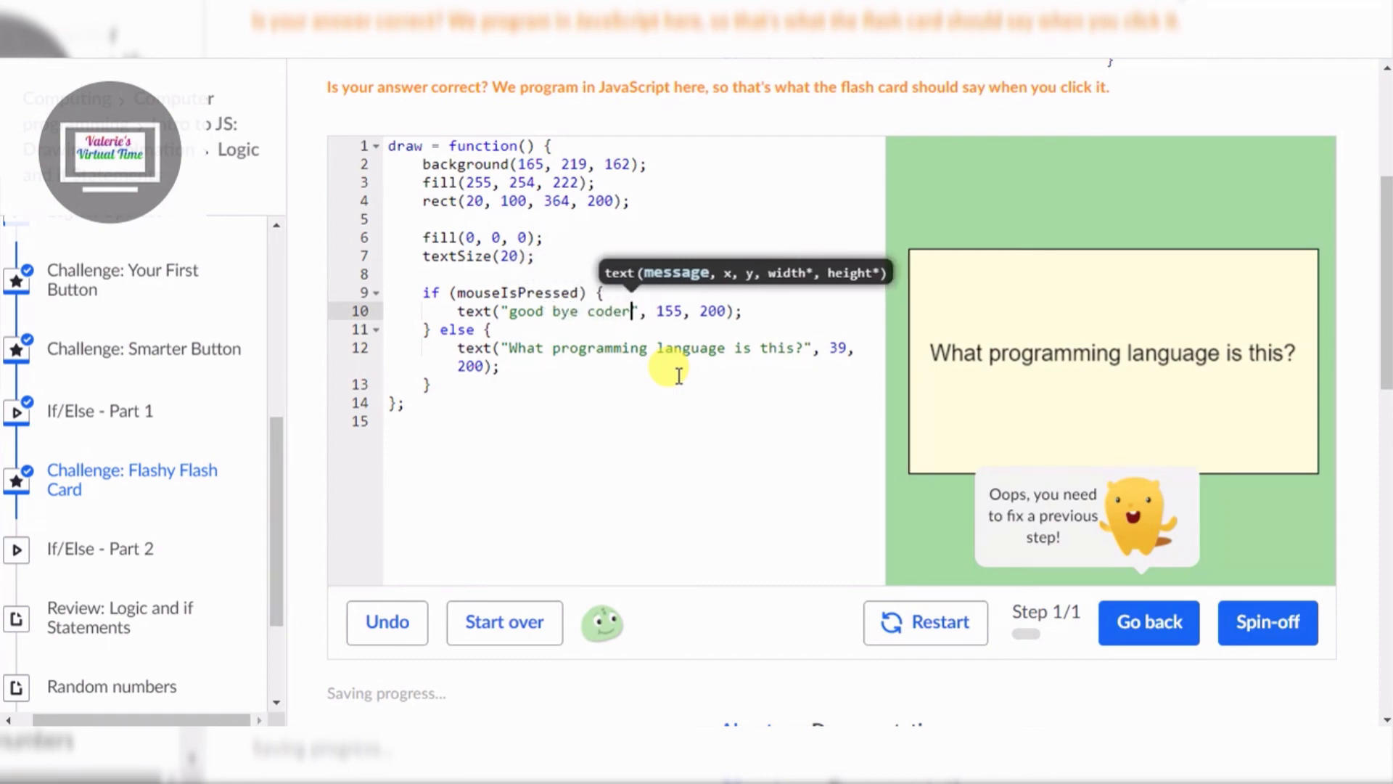